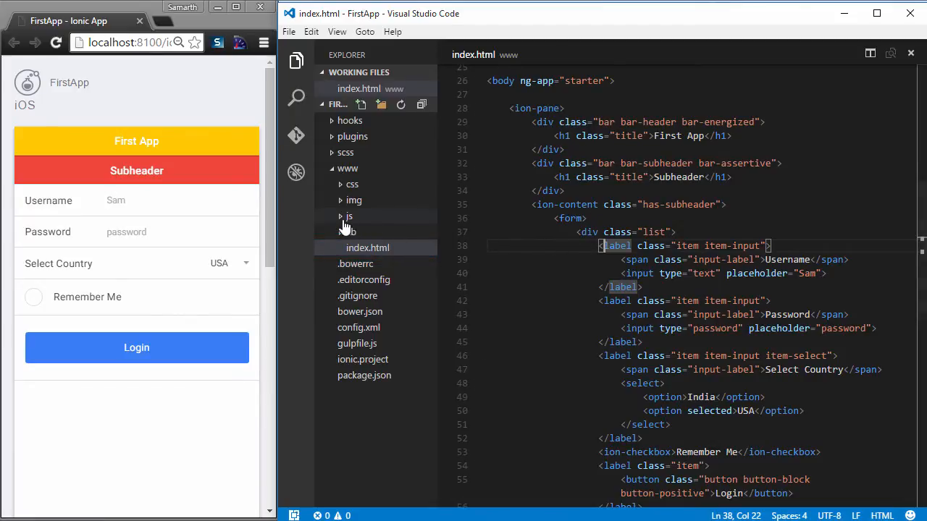
Step: Open www/js/app.js and scroll through its starter run block and platform-ready code
{"action": "left_click", "coordinate": [345, 216]}
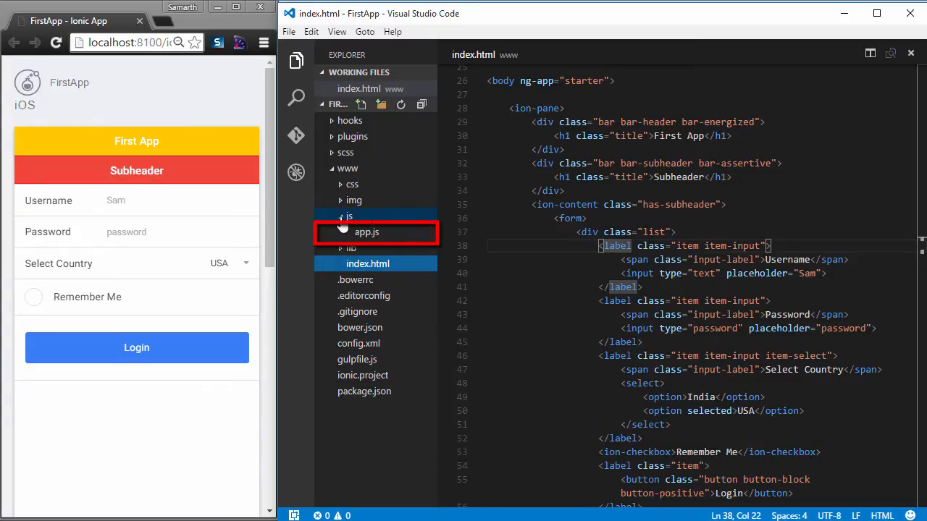
{"action": "left_click", "coordinate": [367, 231]}
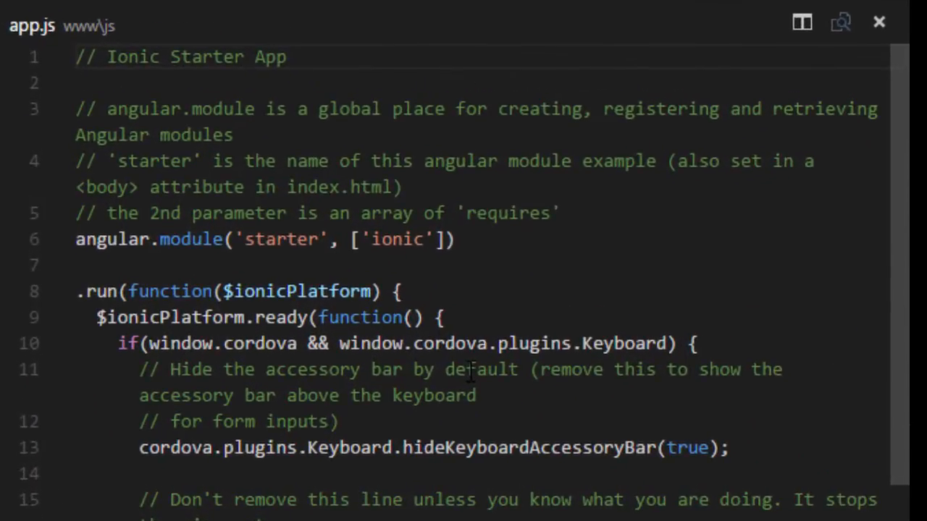
{"action": "left_click", "coordinate": [477, 239]}
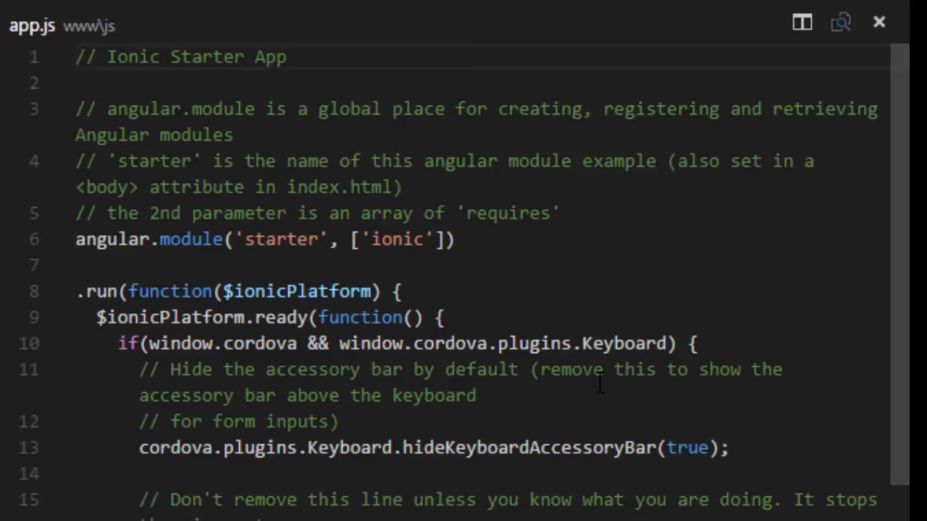
{"action": "mouse_move", "coordinate": [586, 299]}
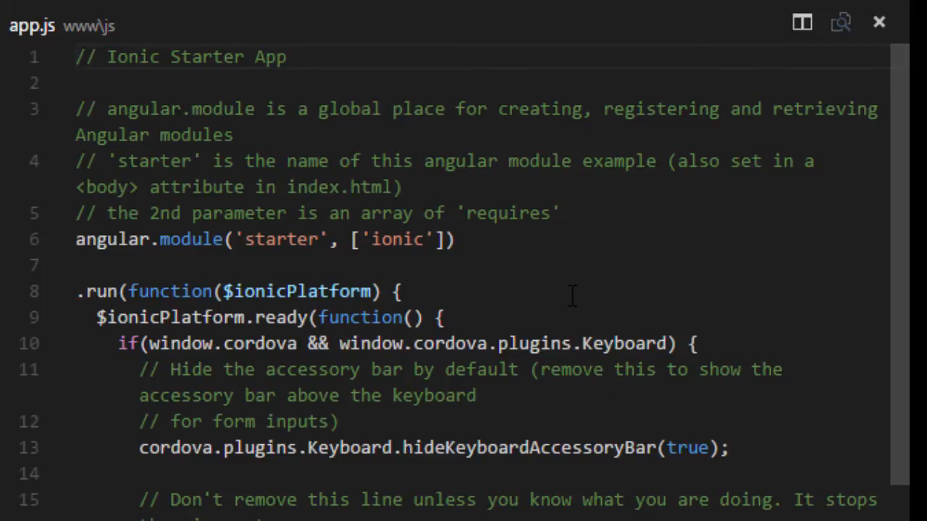
{"action": "scroll", "scroll_direction": "down", "scroll_amount": 3}
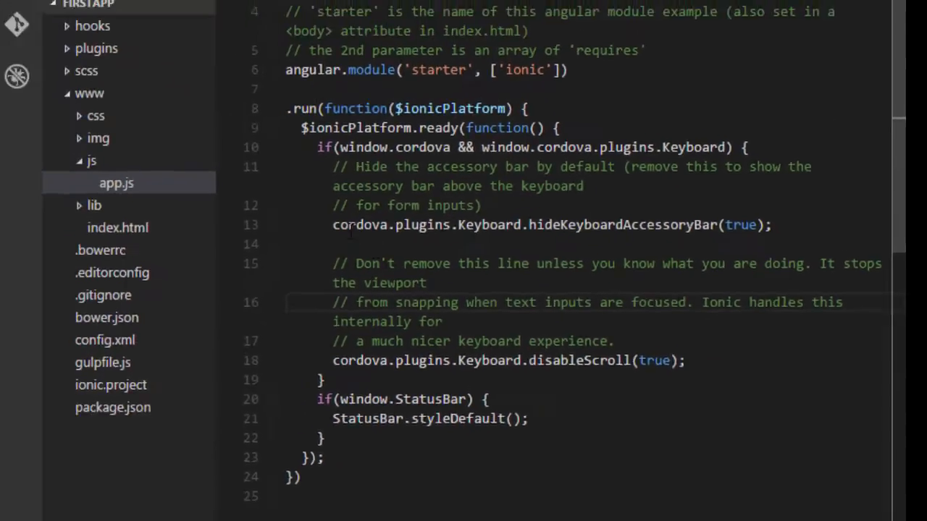
Step: Back in index.html, delete the login form markup so ion-content is empty
{"action": "left_click", "coordinate": [367, 280]}
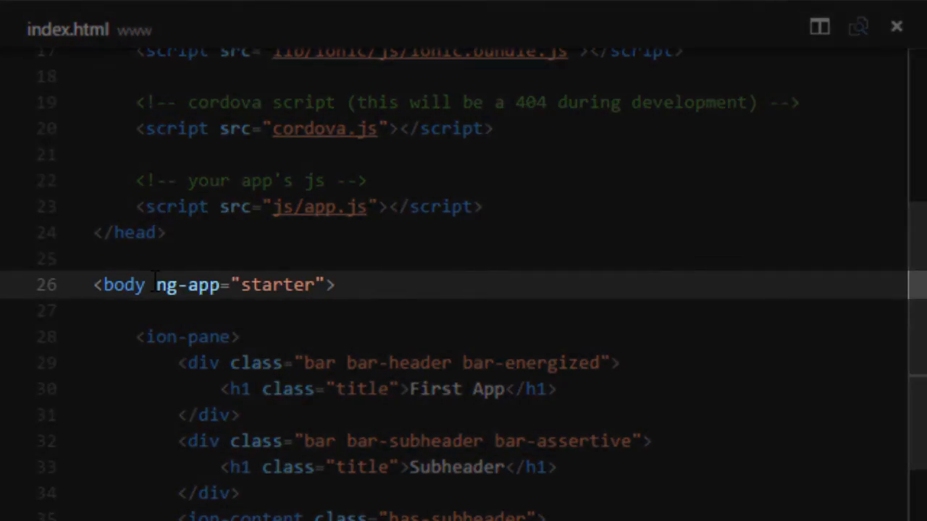
{"action": "left_click_drag", "start_coordinate": [154, 284], "coordinate": [316, 285]}
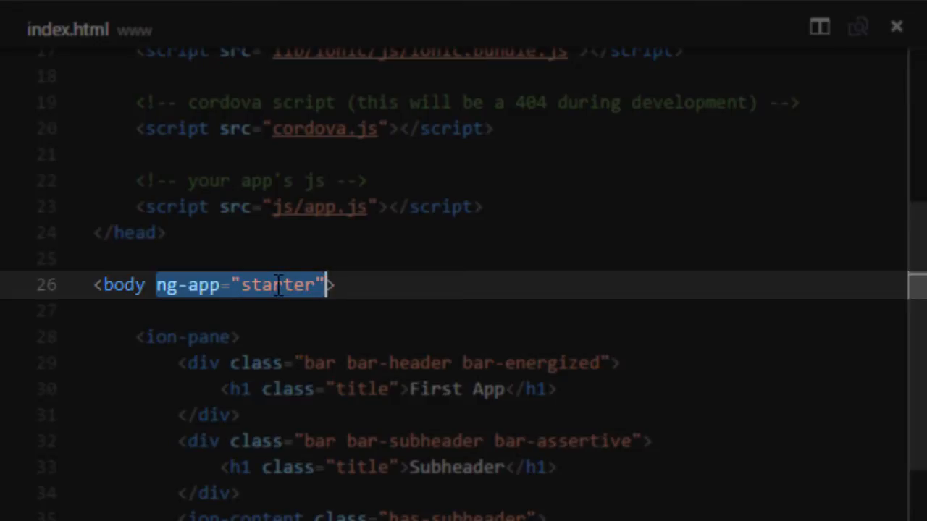
{"action": "left_click", "coordinate": [278, 285]}
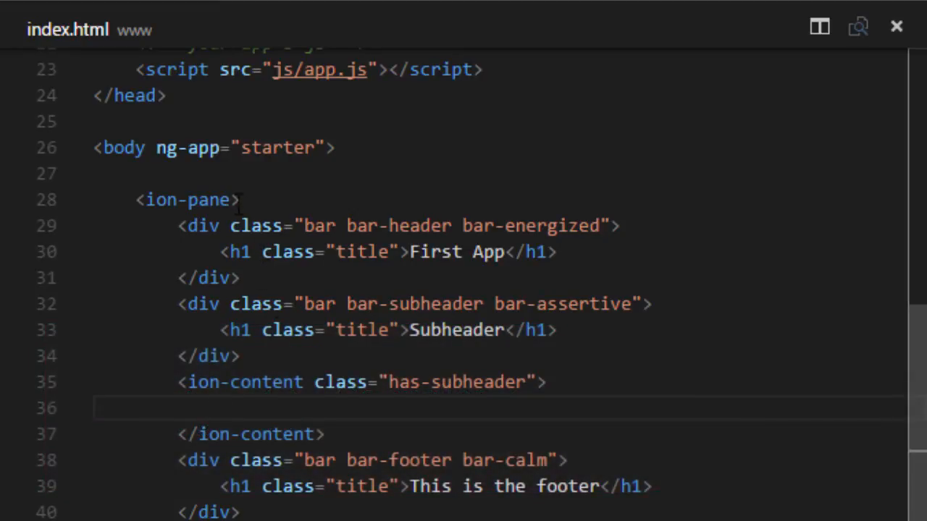
Step: Add ng-controller="MainCtrl" to the ion-pane tag in index.html
{"action": "type", "text": "ng-"}
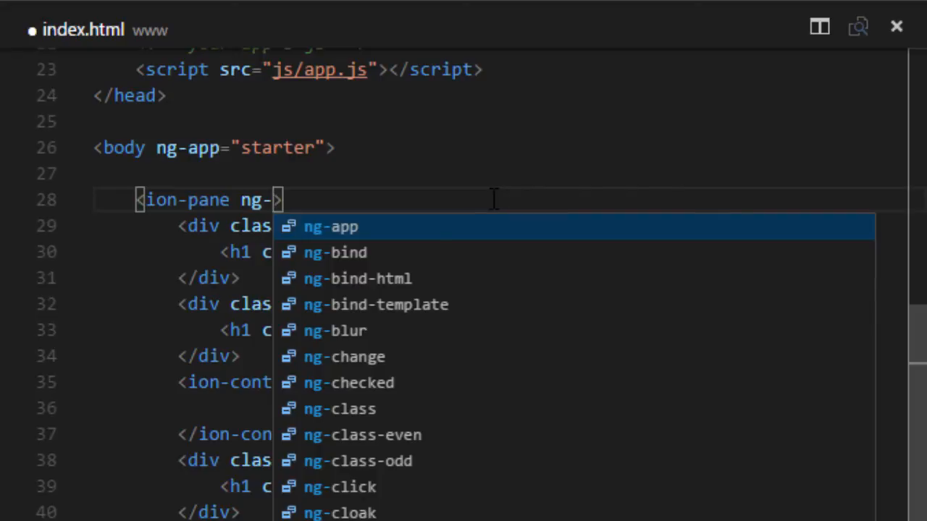
{"action": "type", "text": "con"}
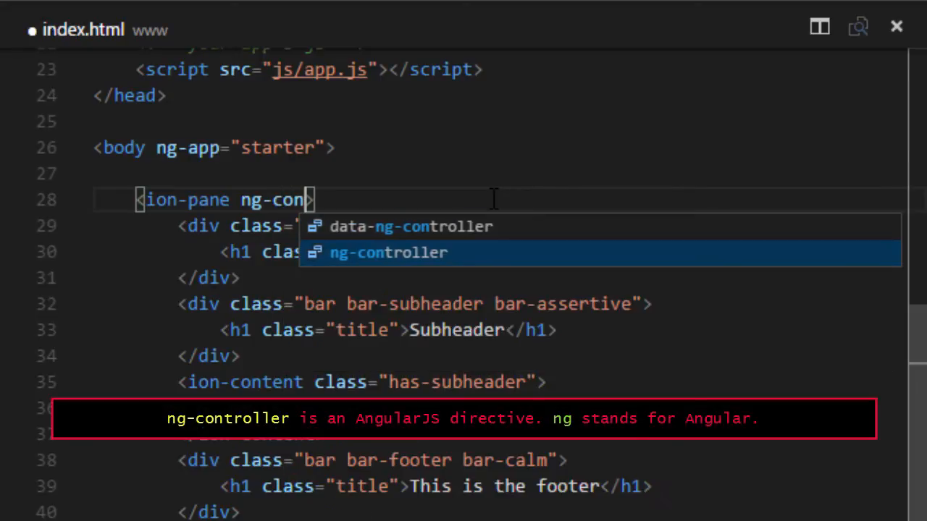
{"action": "left_click", "coordinate": [388, 252]}
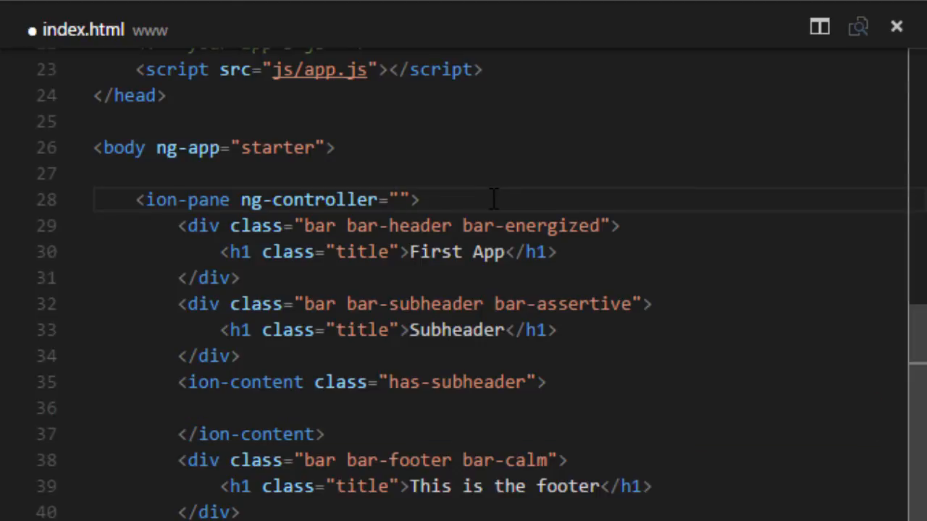
{"action": "type", "text": "MainCtrl"}
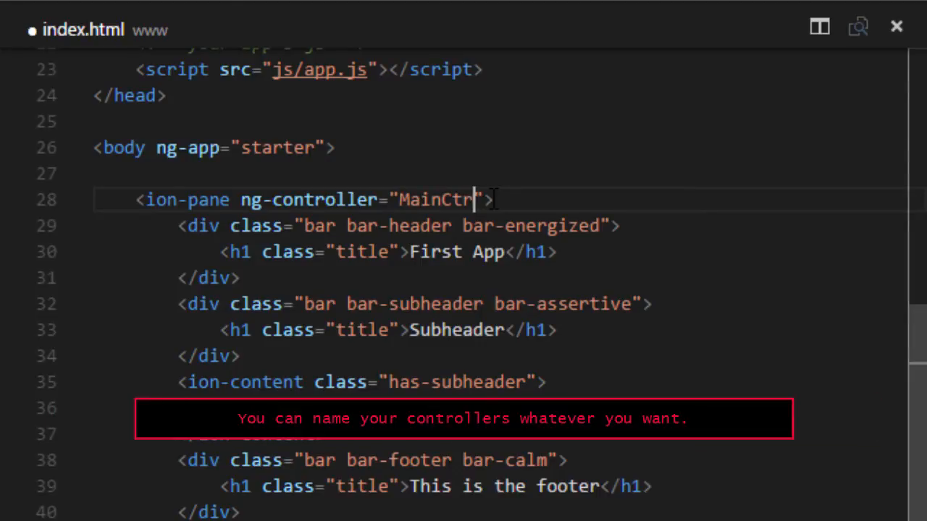
{"action": "type", "text": "l"}
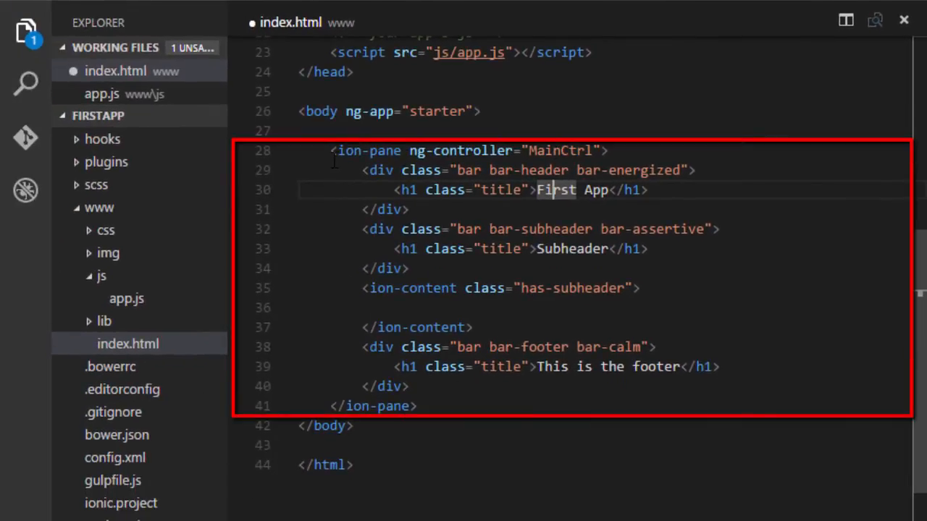
{"action": "left_click_drag", "start_coordinate": [330, 151], "coordinate": [417, 406]}
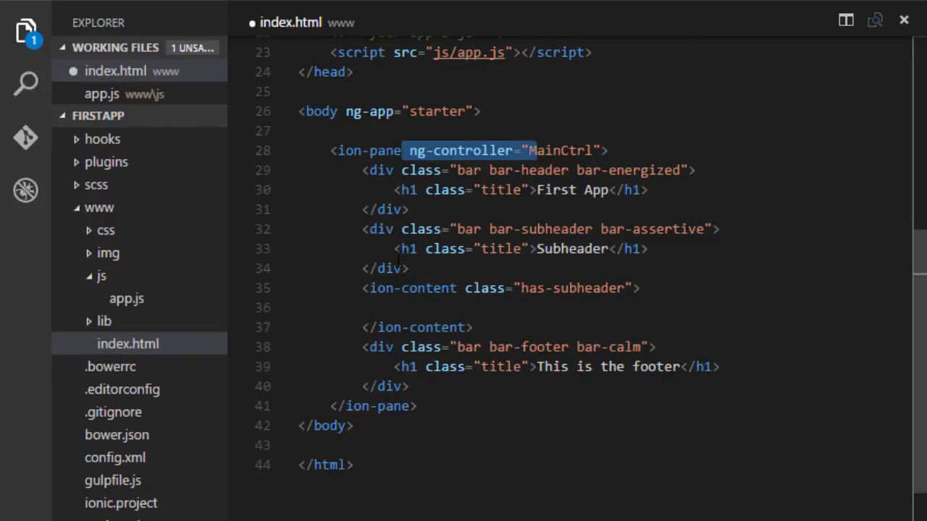
Step: Register a .controller("MainCtrl", function(){...}) on the module in app.js
{"action": "left_click", "coordinate": [126, 298]}
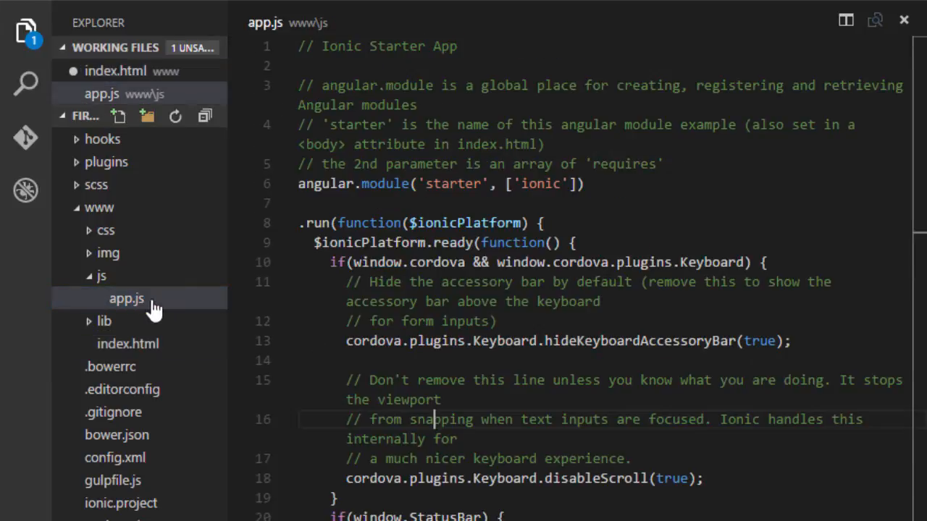
{"action": "scroll", "scroll_direction": "down", "scroll_amount": 3}
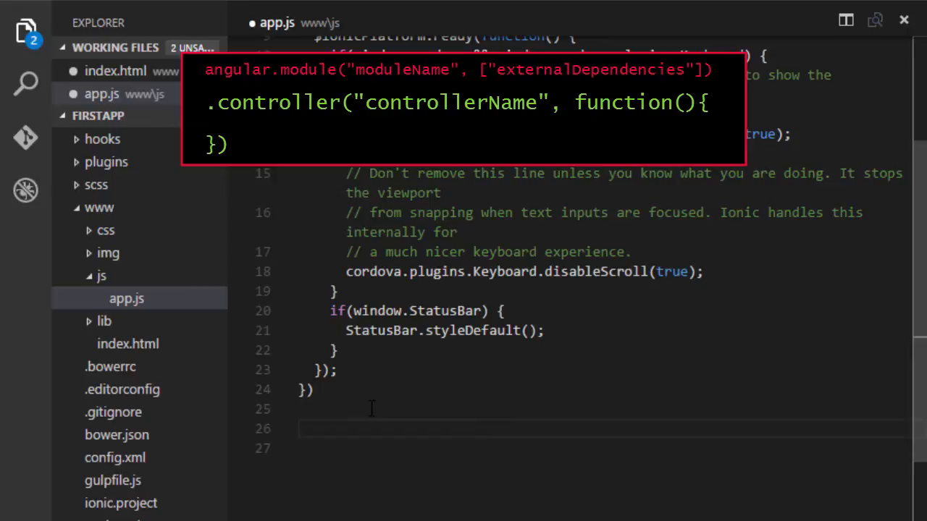
{"action": "type", "text": ".controller("}
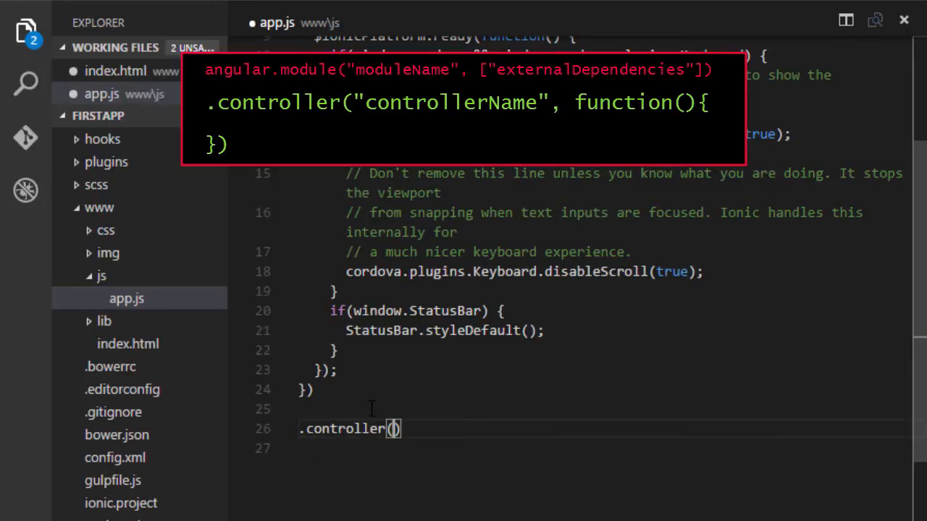
{"action": "type", "text": "'"}
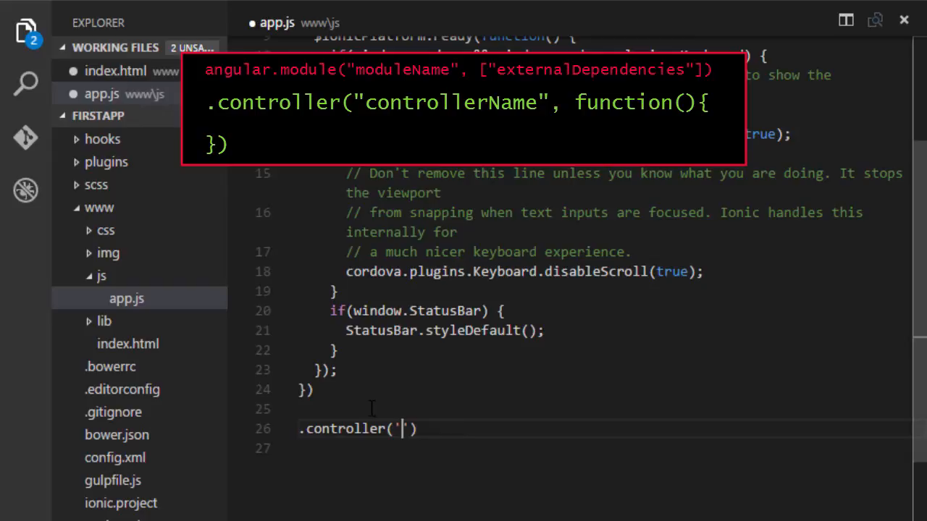
{"action": "type", "text": "\"MainCtrl\","}
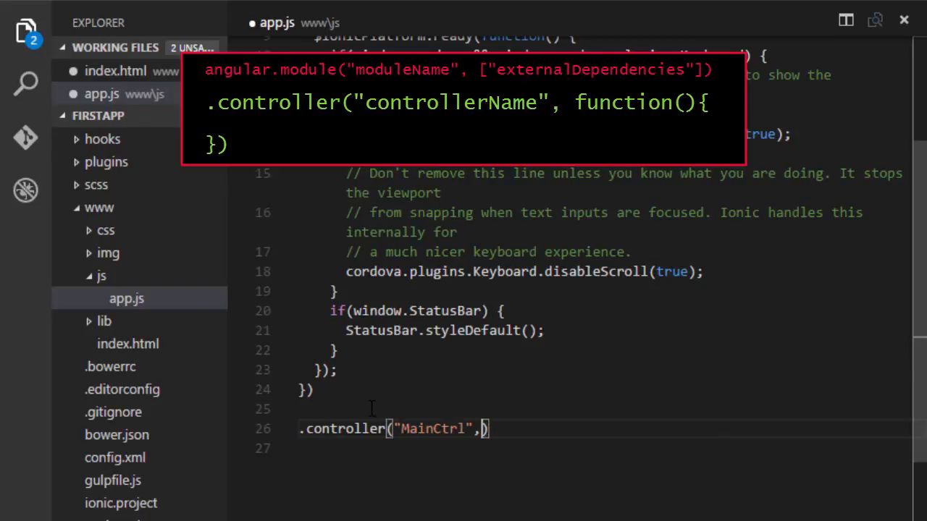
{"action": "type", "text": "function()"}
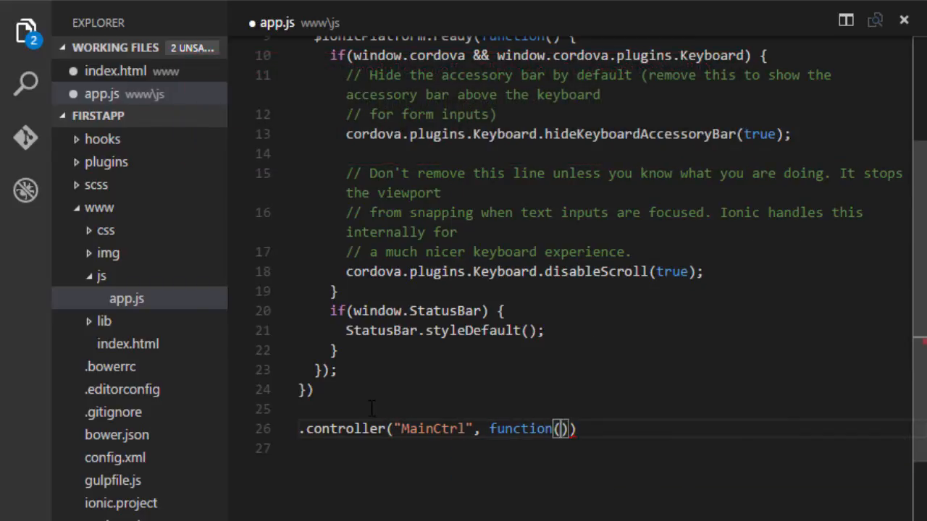
{"action": "type", "text": "{"}
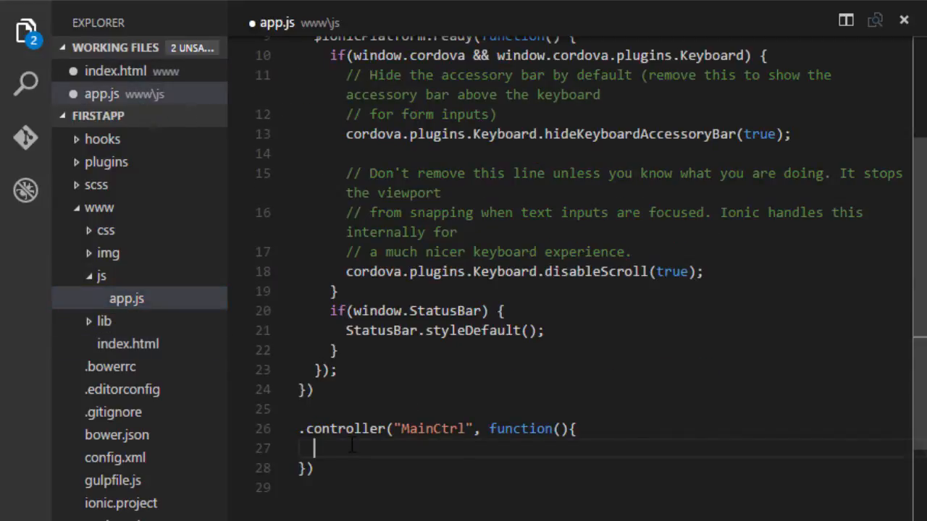
{"action": "mouse_move", "coordinate": [383, 451]}
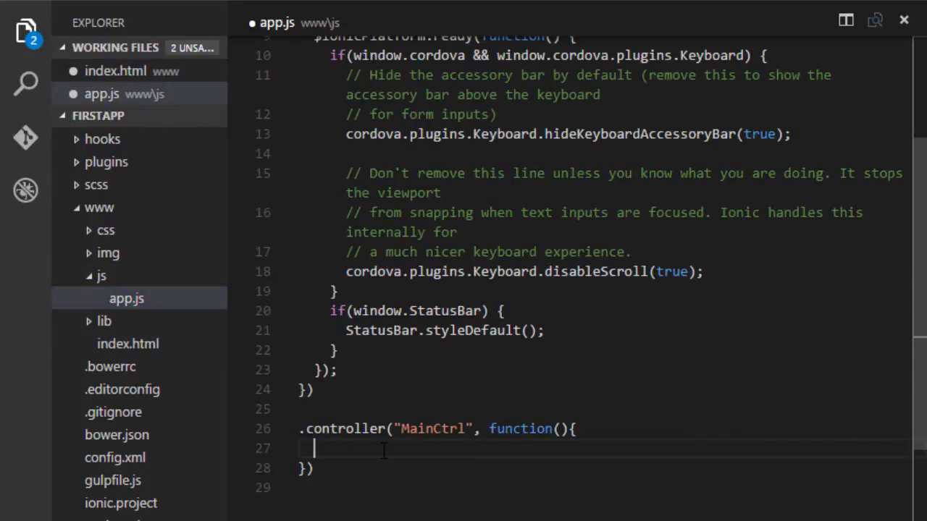
Step: Inside MainCtrl, set $scope.message to "Hello World!"
{"action": "left_click", "coordinate": [127, 343]}
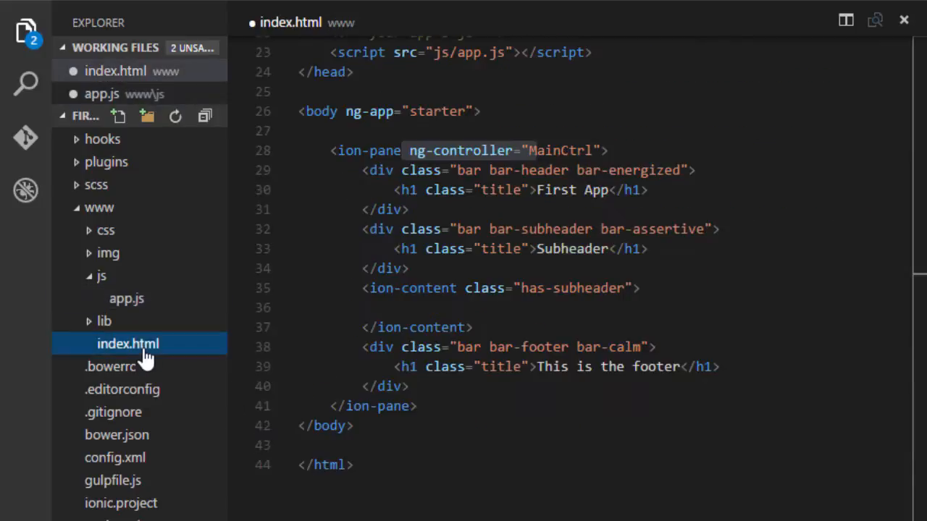
{"action": "left_click", "coordinate": [102, 93]}
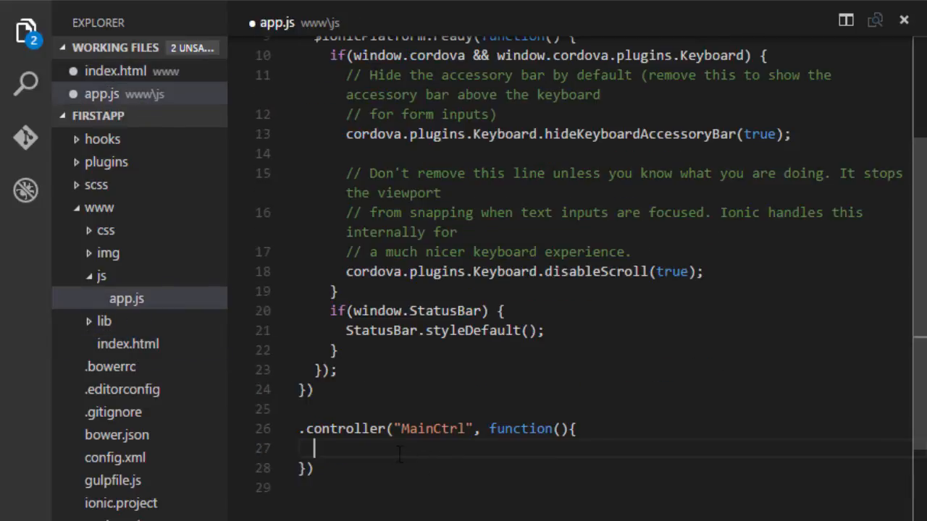
{"action": "mouse_move", "coordinate": [382, 454]}
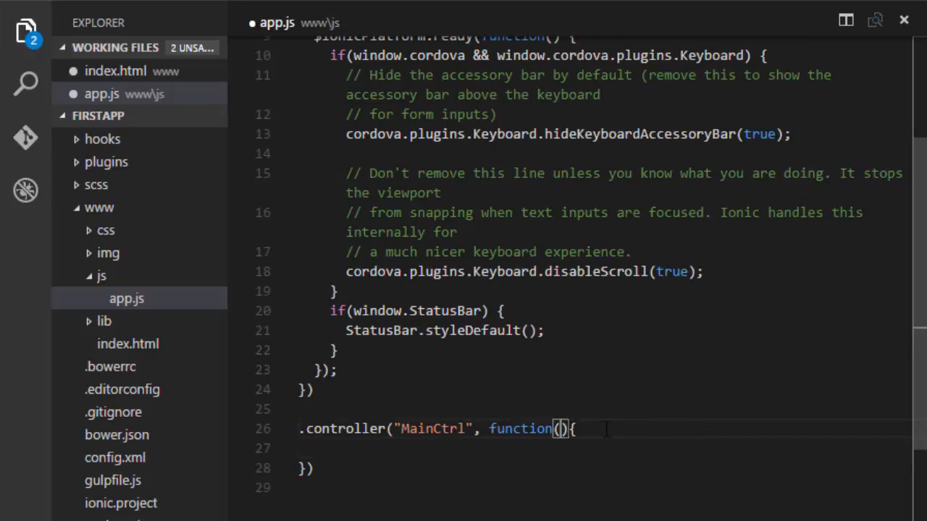
{"action": "type", "text": "$scope"}
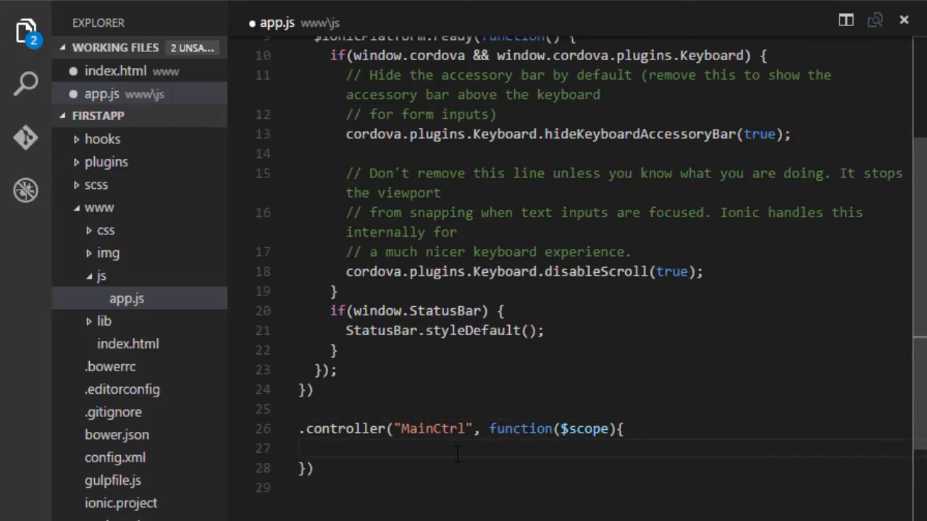
{"action": "type", "text": "$scope."}
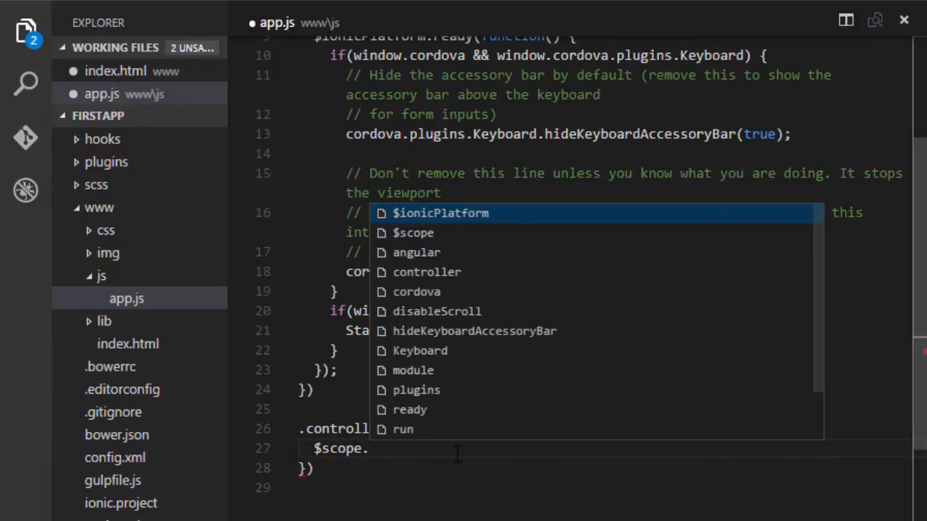
{"action": "type", "text": "mess"}
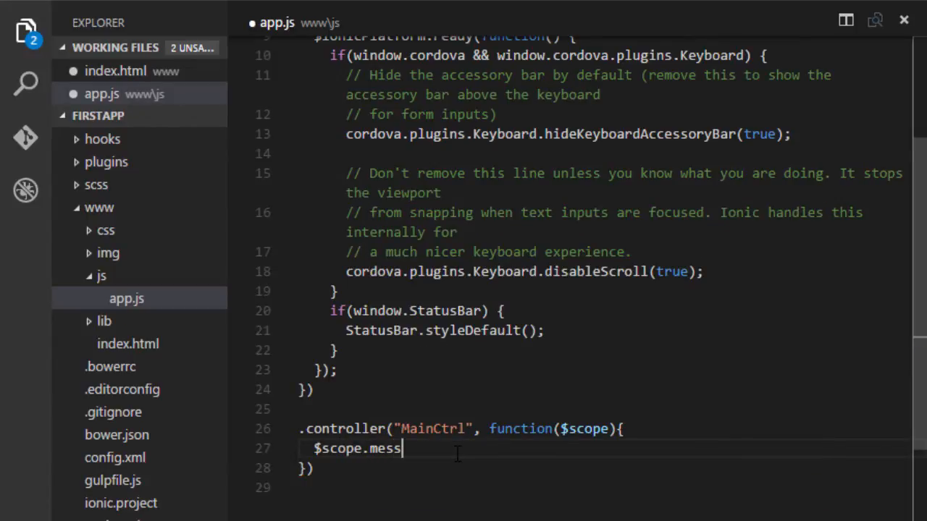
{"action": "type", "text": "age ="}
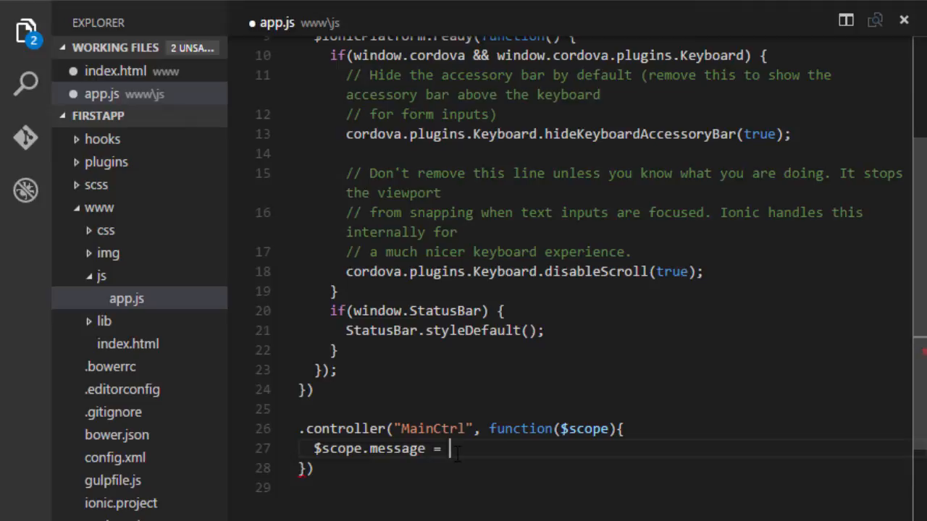
{"action": "type", "text": "\"Hello World\""}
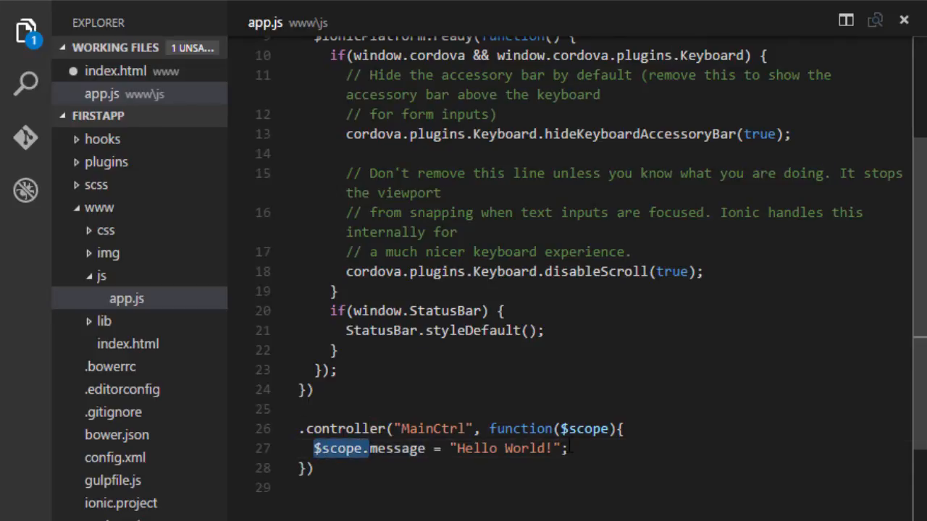
{"action": "mouse_move", "coordinate": [579, 428]}
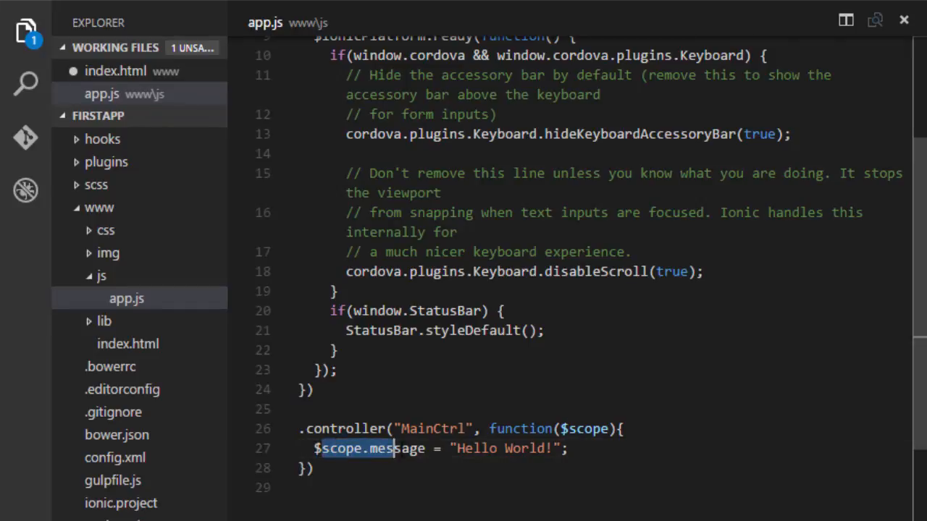
{"action": "double_click", "coordinate": [582, 429]}
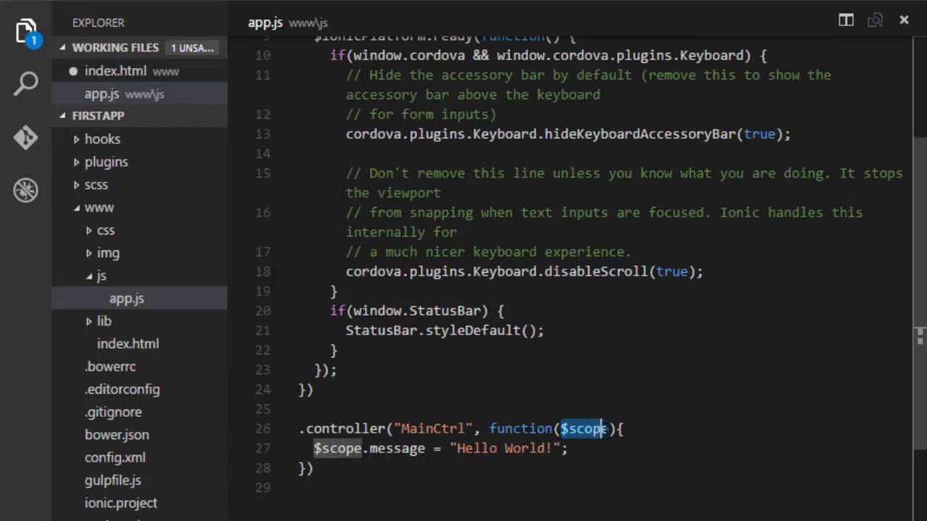
{"action": "mouse_move", "coordinate": [585, 428]}
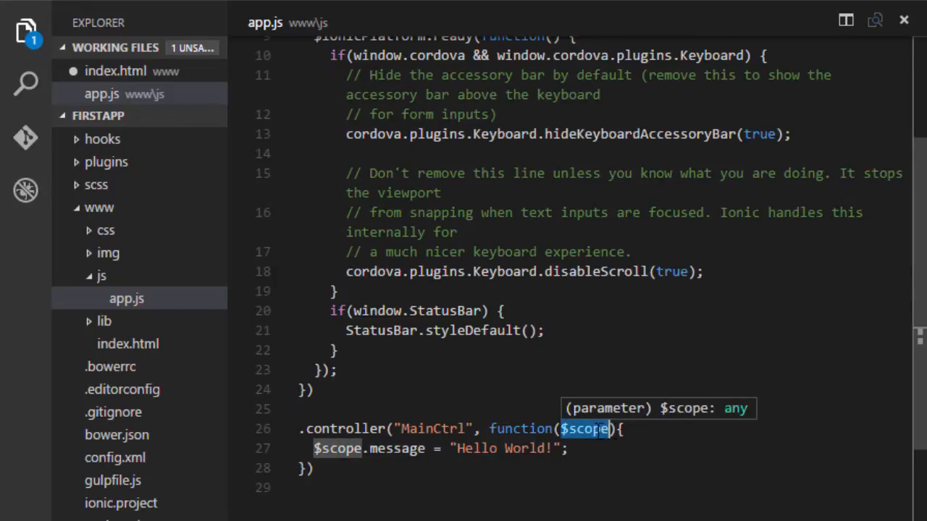
{"action": "mouse_move", "coordinate": [585, 429]}
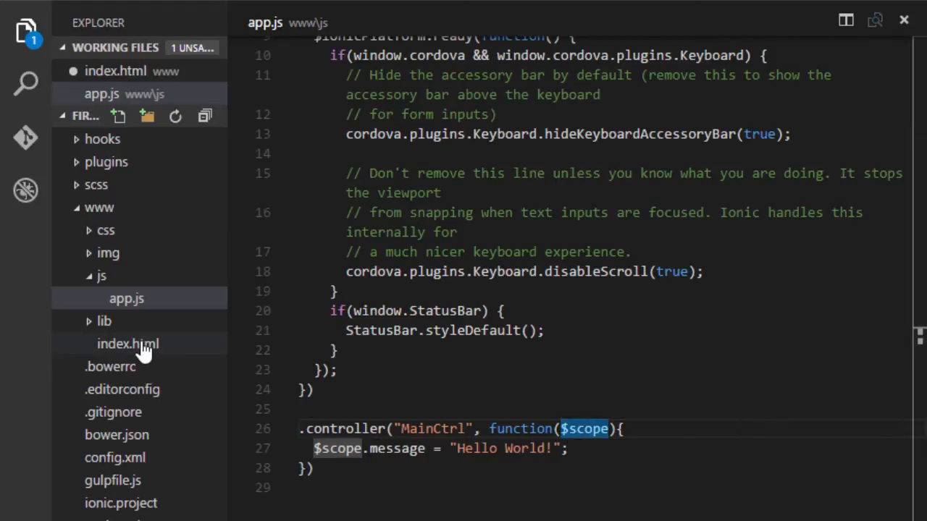
Step: Put <h1>{{message}}</h1> inside ion-content of index.html, then go back to app.js
{"action": "left_click", "coordinate": [127, 344]}
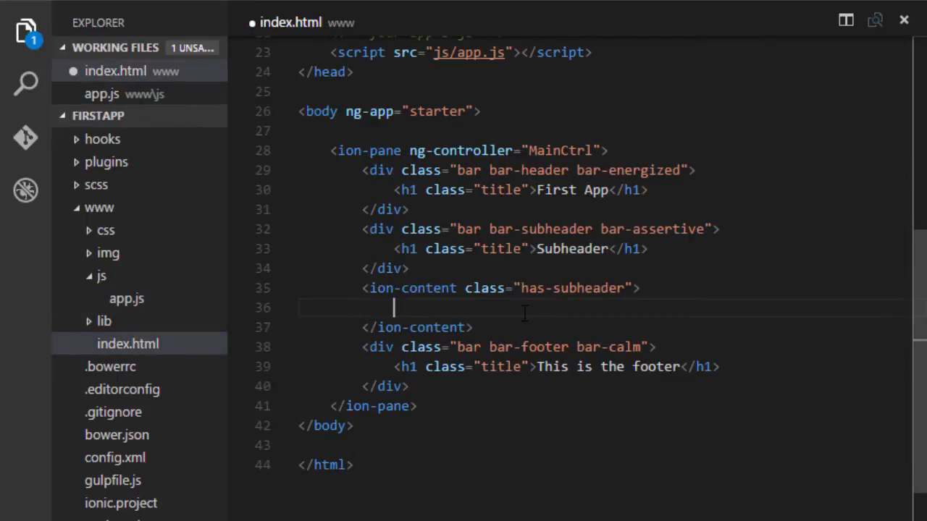
{"action": "type", "text": "messag"}
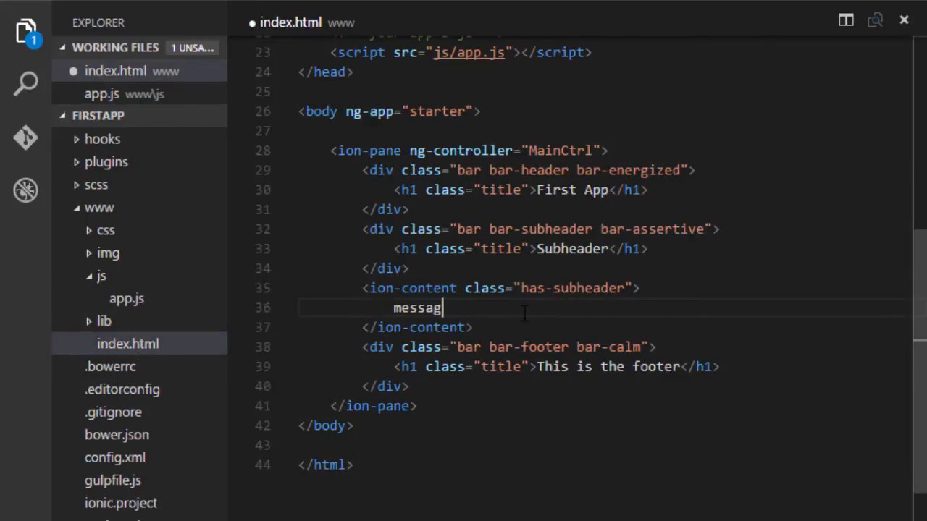
{"action": "double_click", "coordinate": [417, 307]}
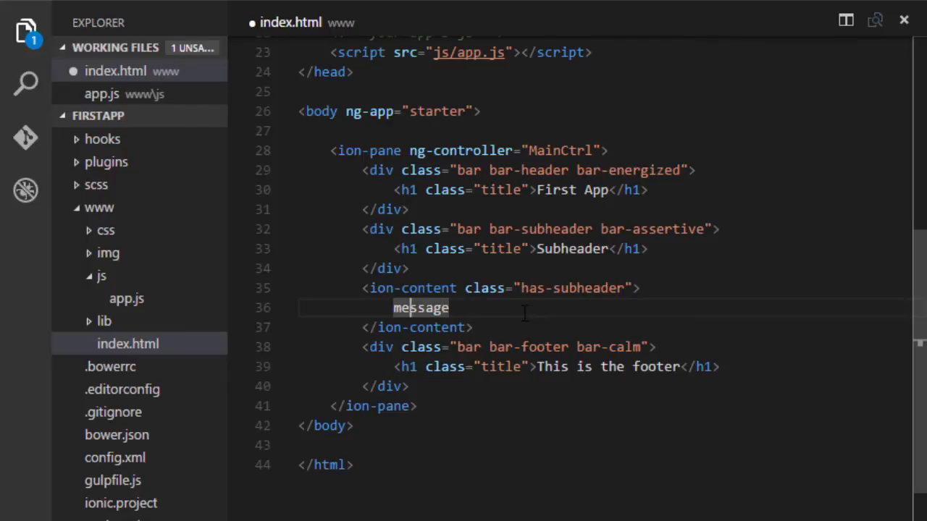
{"action": "double_click", "coordinate": [419, 307]}
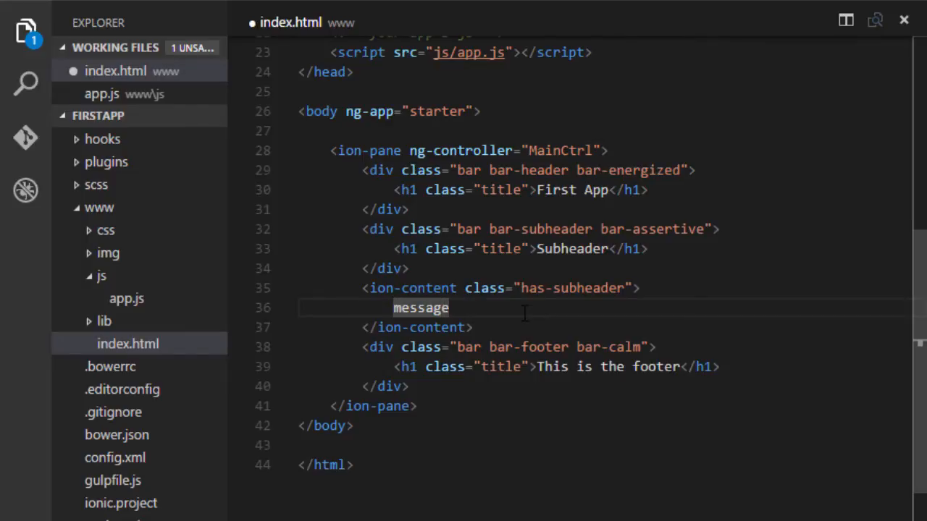
{"action": "type", "text": "{{"}
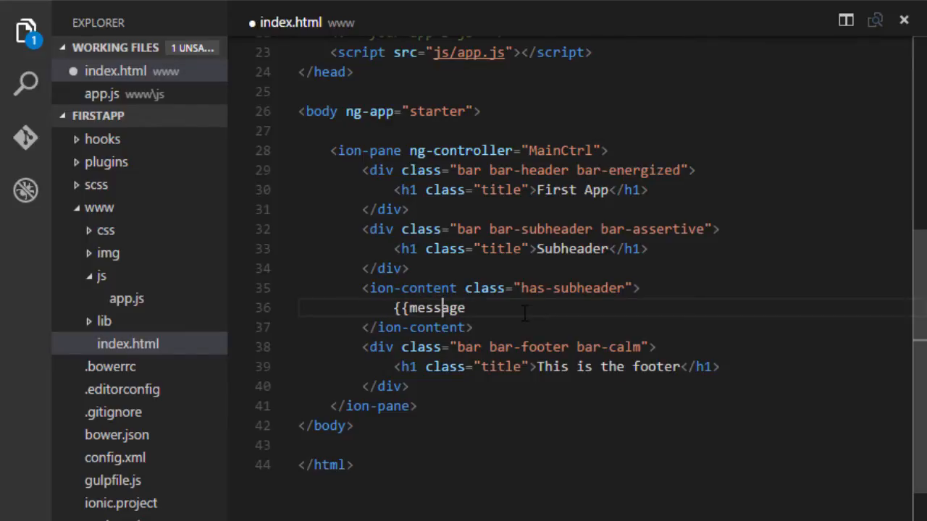
{"action": "type", "text": "}}"}
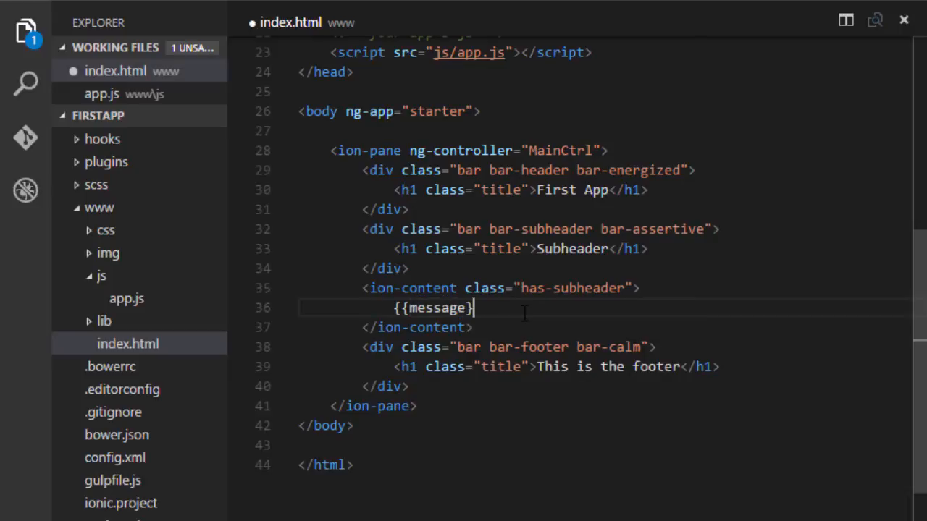
{"action": "type", "text": "}</"}
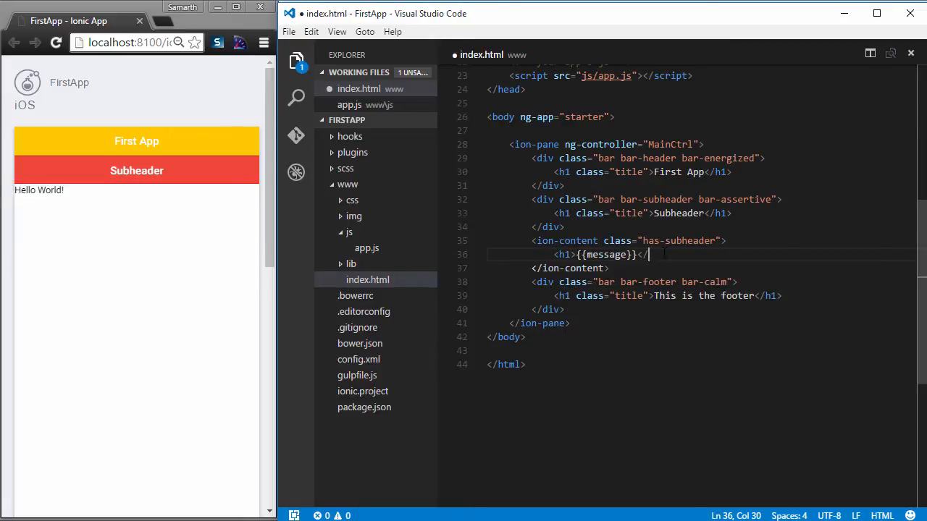
{"action": "type", "text": "h1>"}
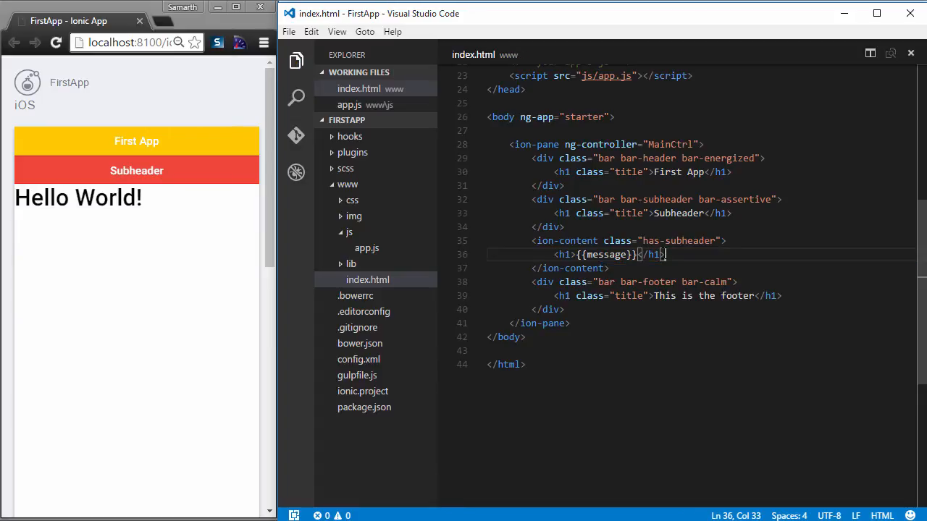
{"action": "left_click", "coordinate": [350, 105]}
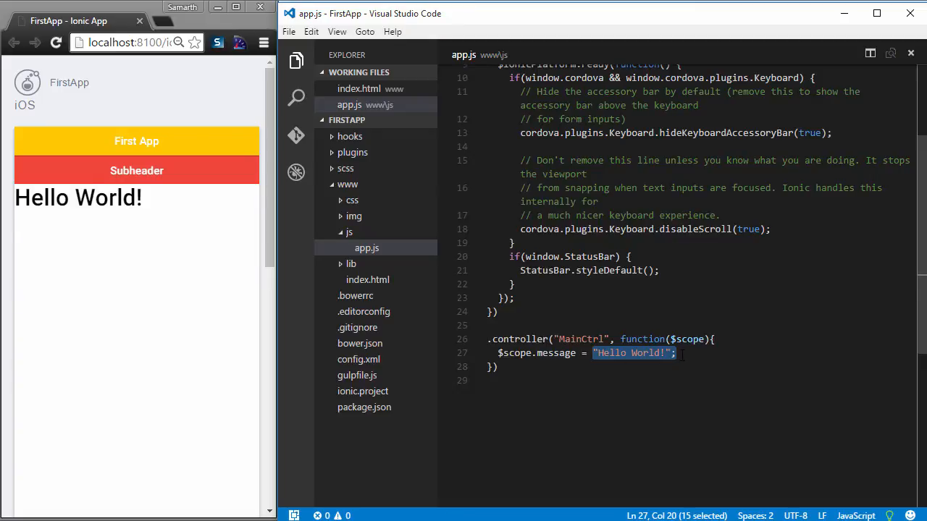
{"action": "left_click", "coordinate": [681, 352]}
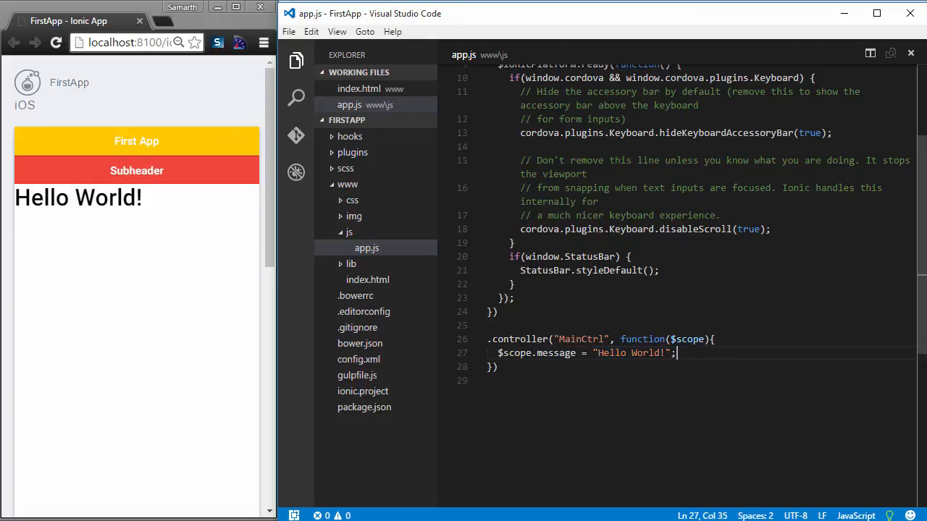
{"action": "mouse_move", "coordinate": [377, 286]}
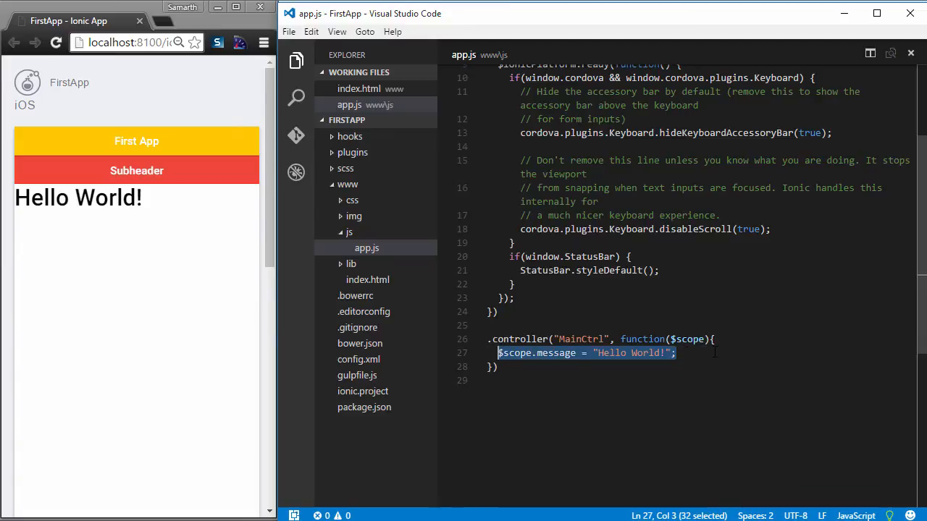
{"action": "mouse_move", "coordinate": [710, 353]}
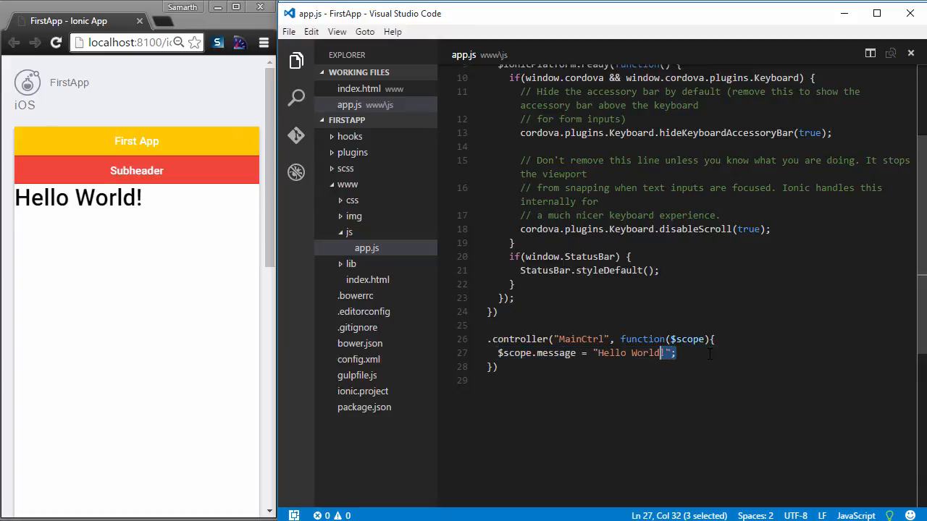
Step: Replace the message with $scope.Users, four {name: ...} objects starting with "Sama"
{"action": "type", "text": "$scope.Users"}
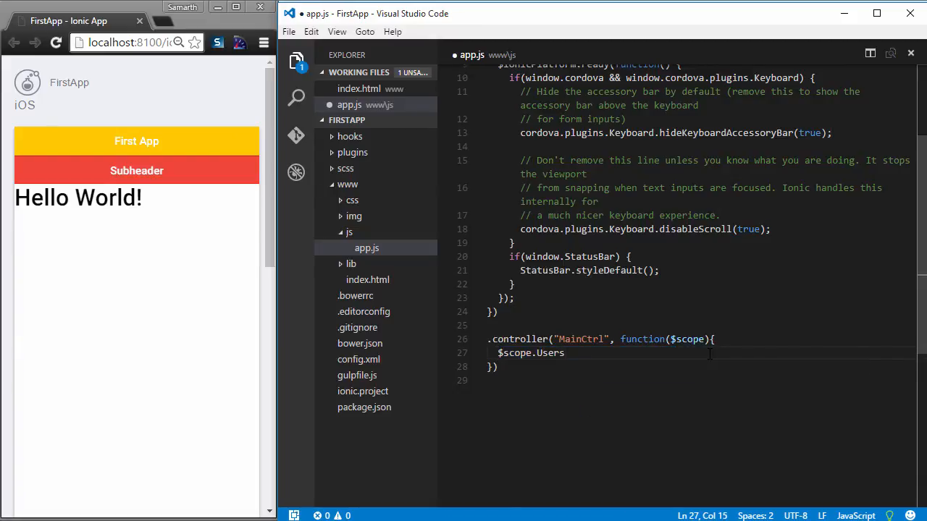
{"action": "type", "text": "="}
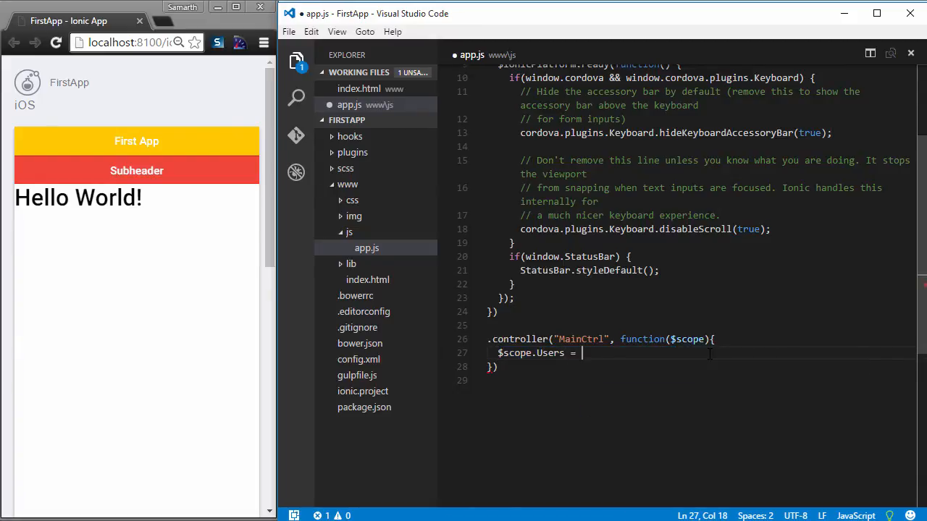
{"action": "type", "text": "["}
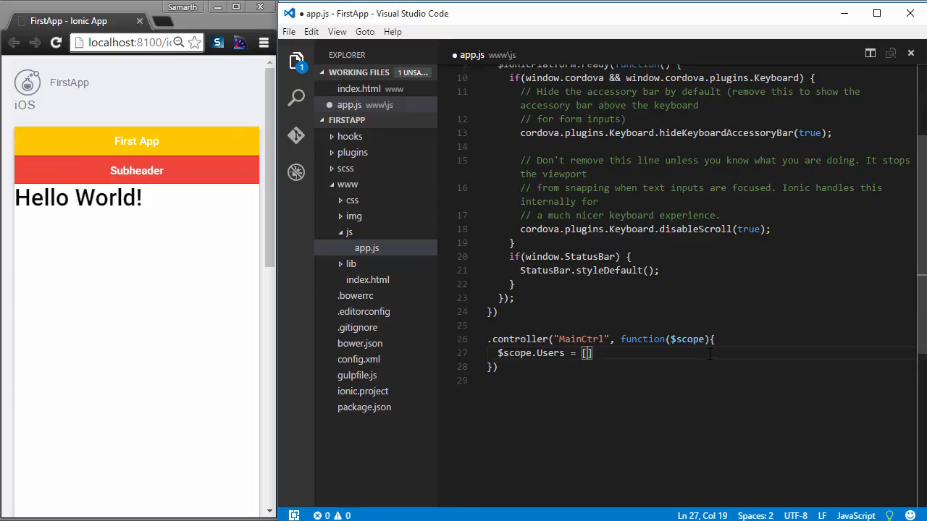
{"action": "type", "text": "{"}
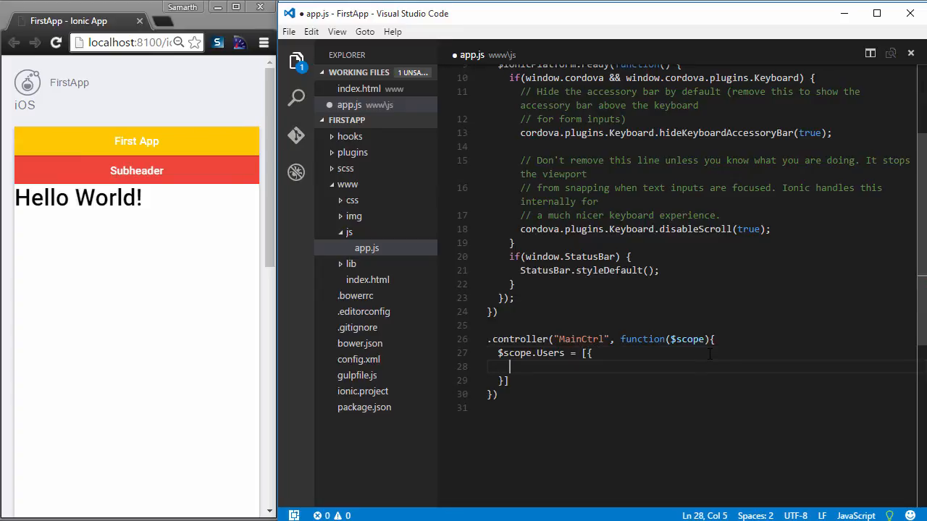
{"action": "type", "text": "name:"}
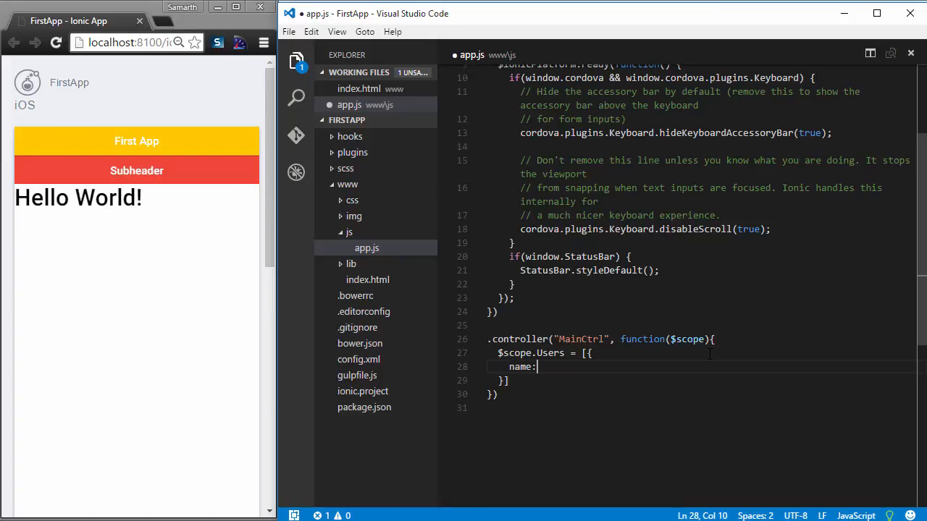
{"action": "type", "text": "\"Samarth Agarwal"}
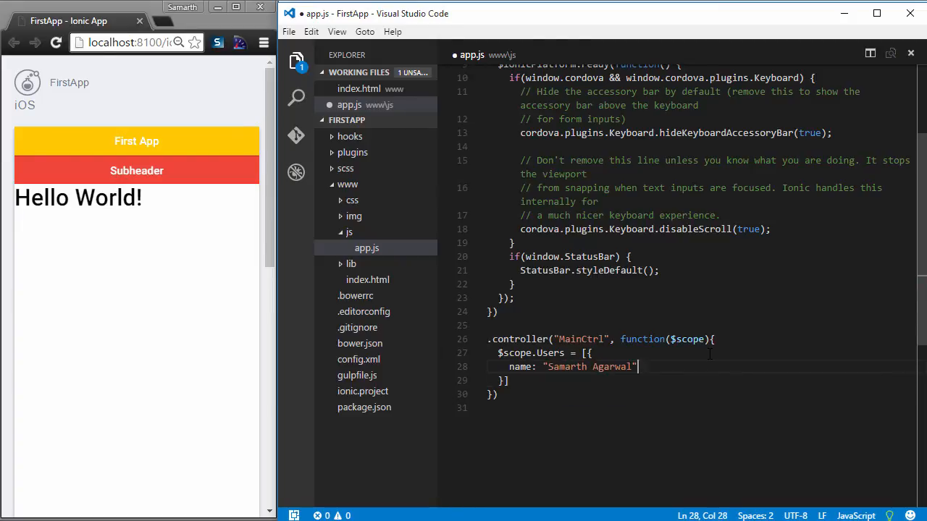
{"action": "type", "text": "},{"}
{"action": "left_click", "coordinate": [702, 380]}
{"action": "type", "text": ";"}
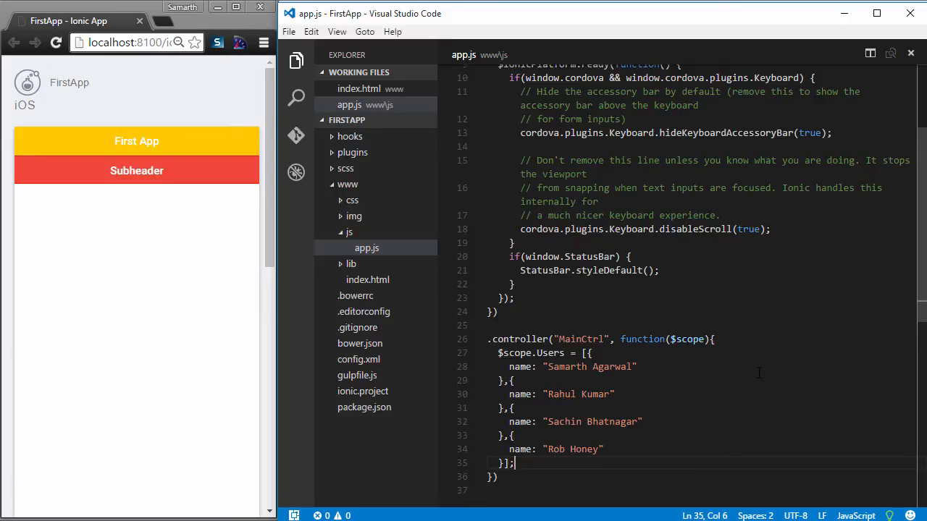
{"action": "mouse_move", "coordinate": [725, 372]}
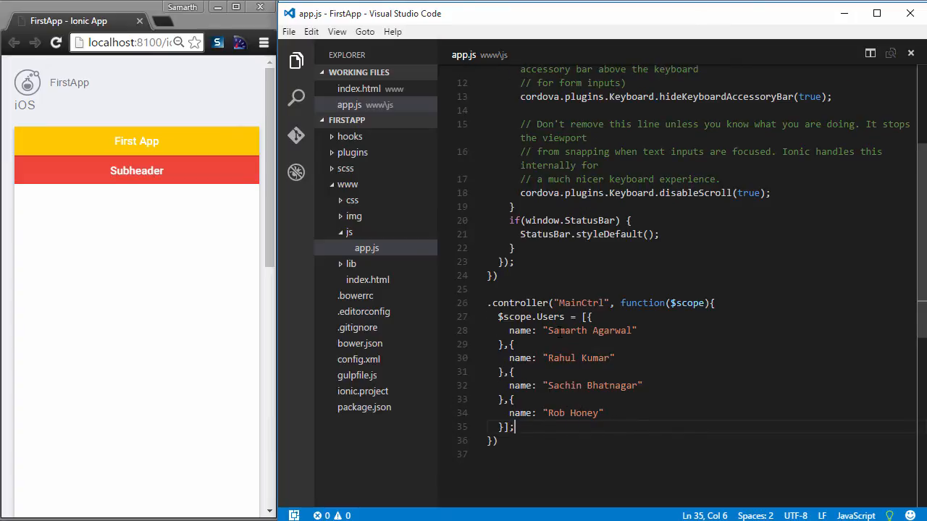
{"action": "double_click", "coordinate": [551, 316]}
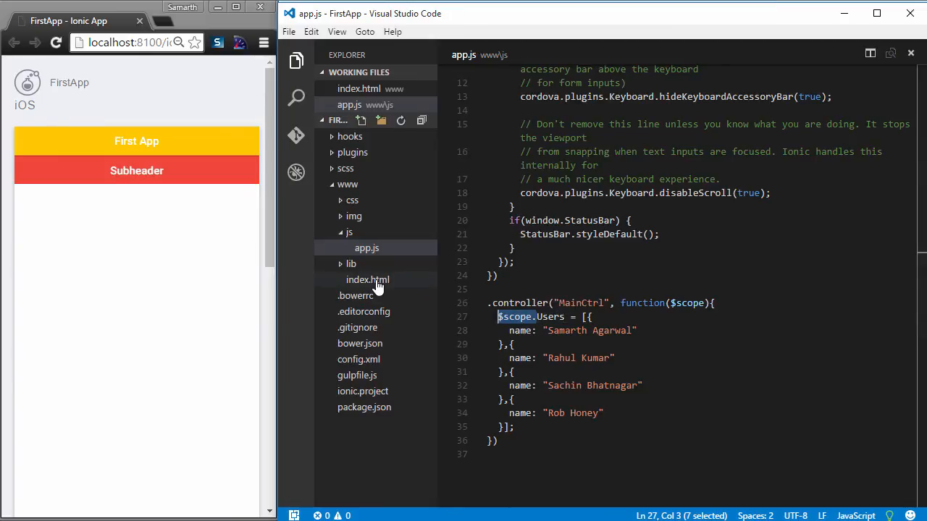
Step: Temporarily show {{Users}} in index.html's ion-content, then delete that expression
{"action": "left_click", "coordinate": [367, 279]}
{"action": "type", "text": "{{"}
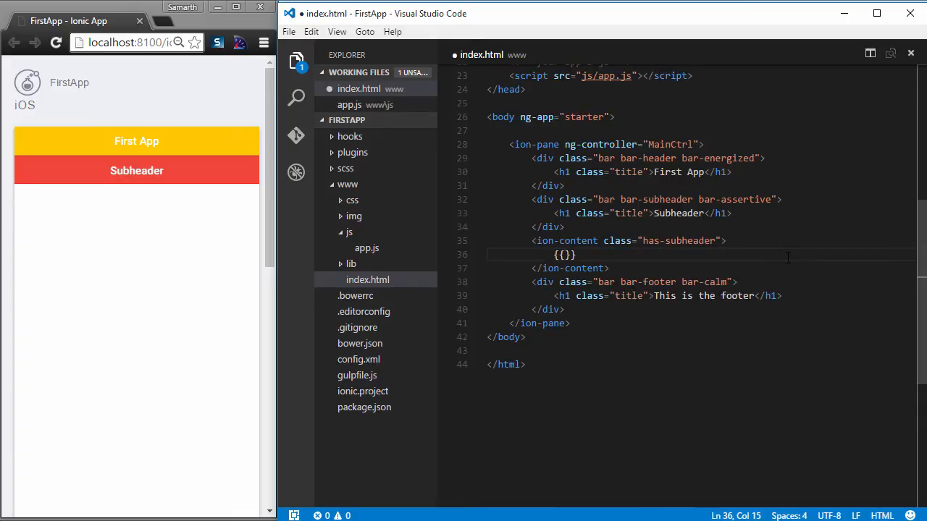
{"action": "type", "text": "Users"}
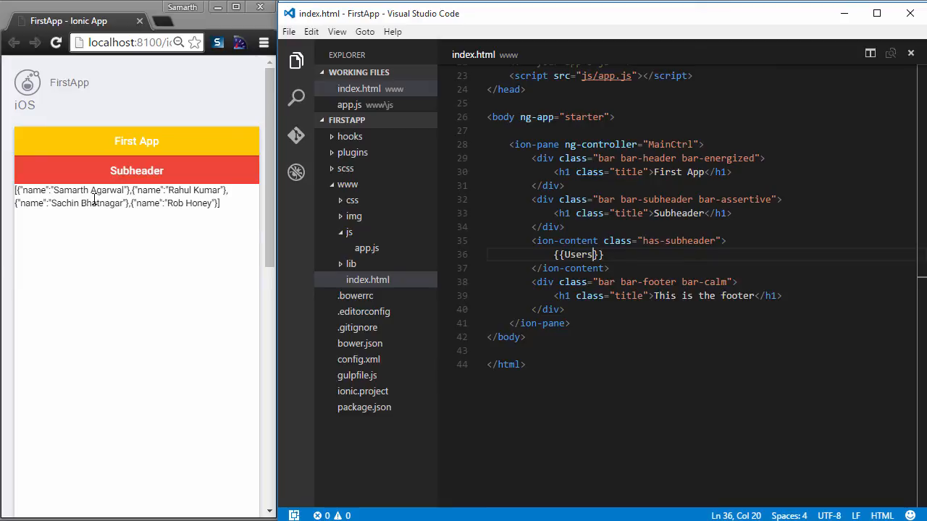
{"action": "double_click", "coordinate": [577, 254]}
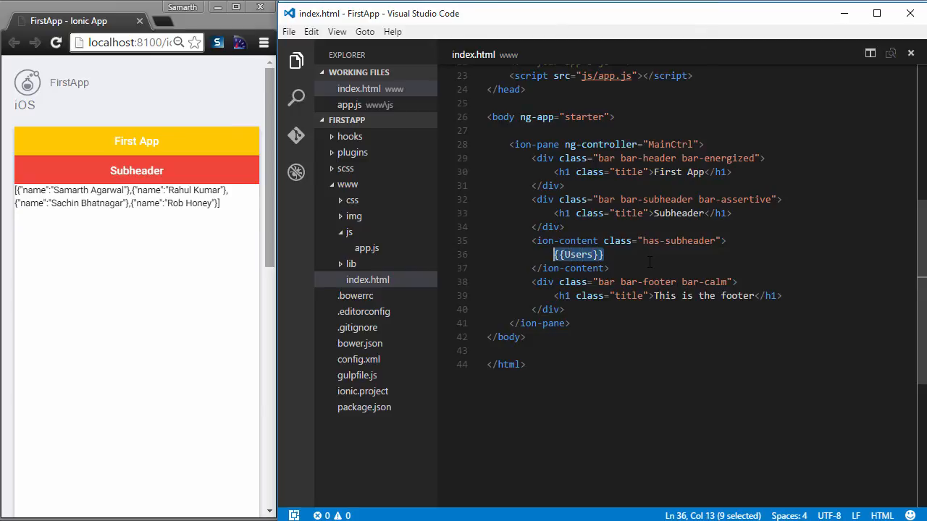
{"action": "key", "text": "Delete"}
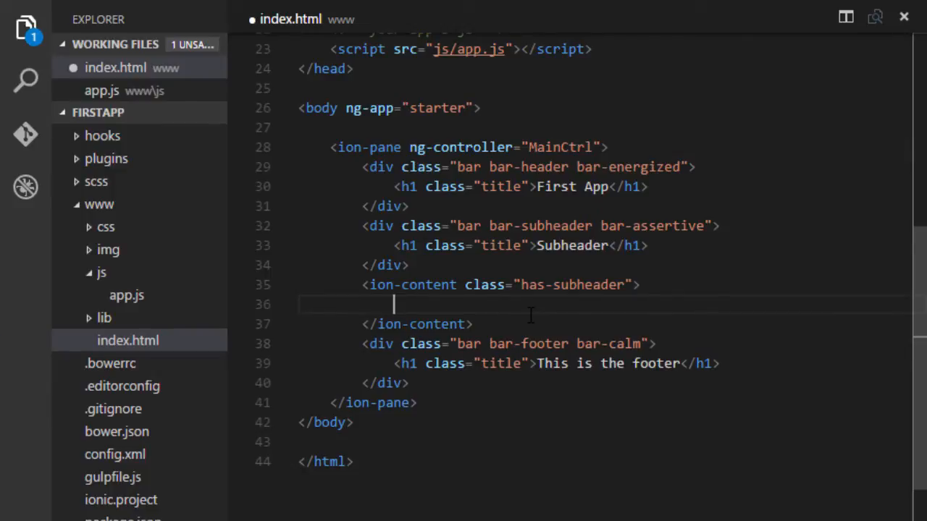
Step: Add a ul with <li ng-repeat="user in Users"> displaying {{user}}
{"action": "type", "text": "<ul>"}
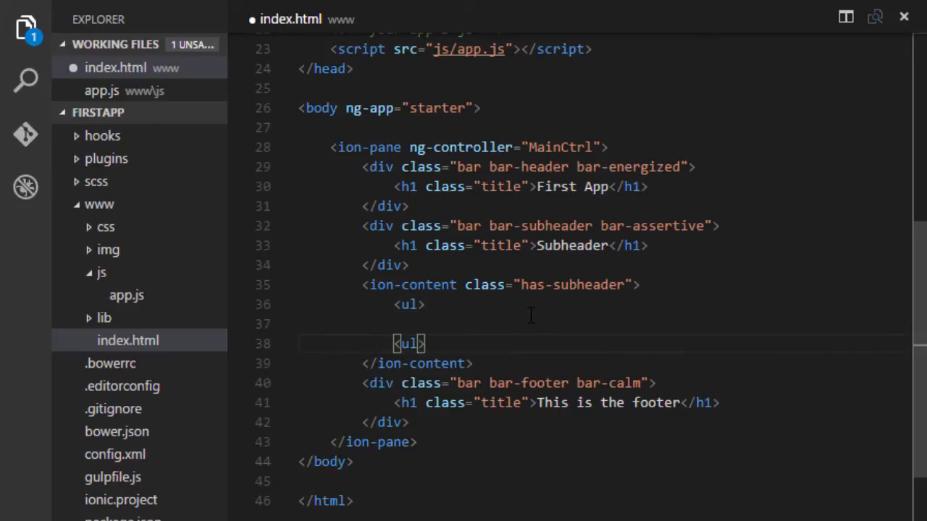
{"action": "type", "text": "<li></li>"}
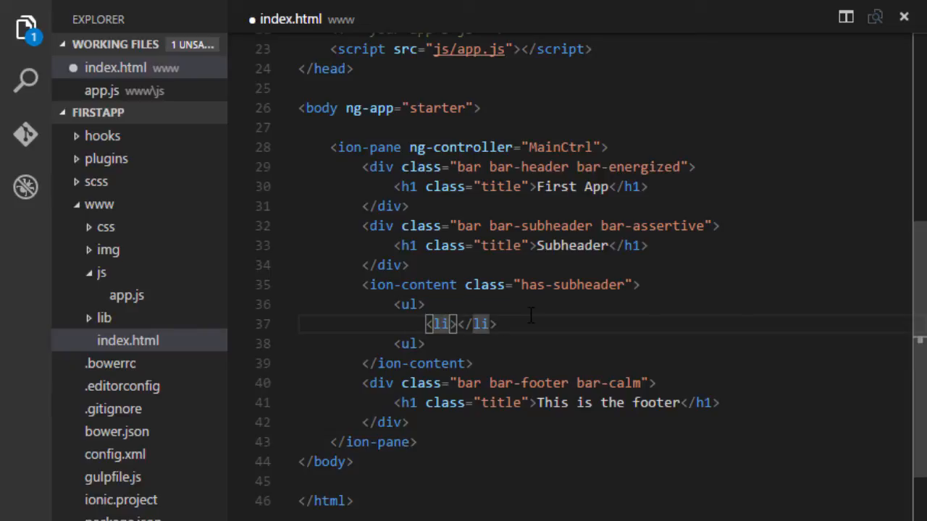
{"action": "type", "text": "ng-rep"}
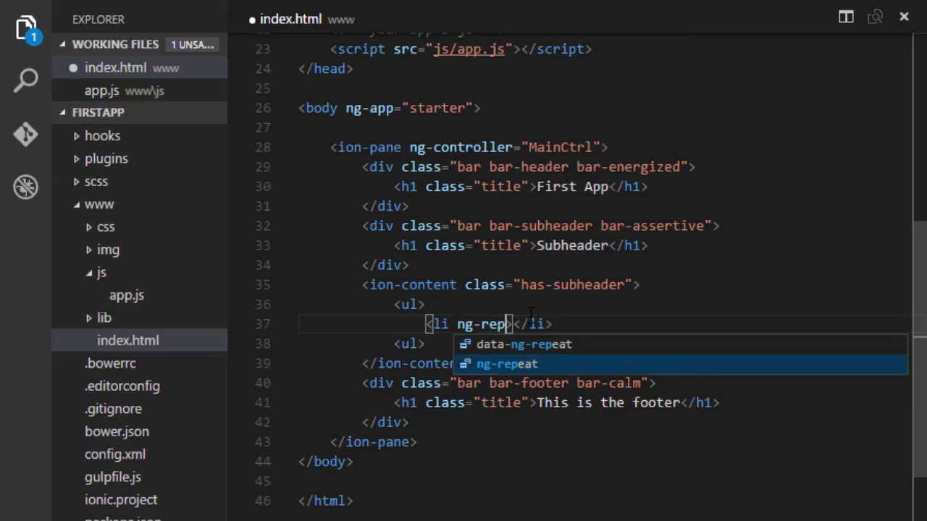
{"action": "key", "text": "Tab"}
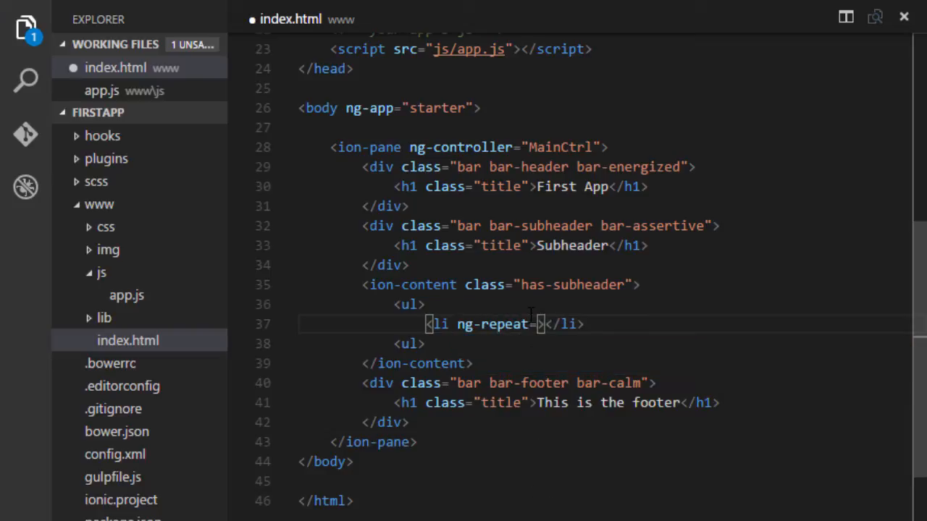
{"action": "type", "text": "\""}
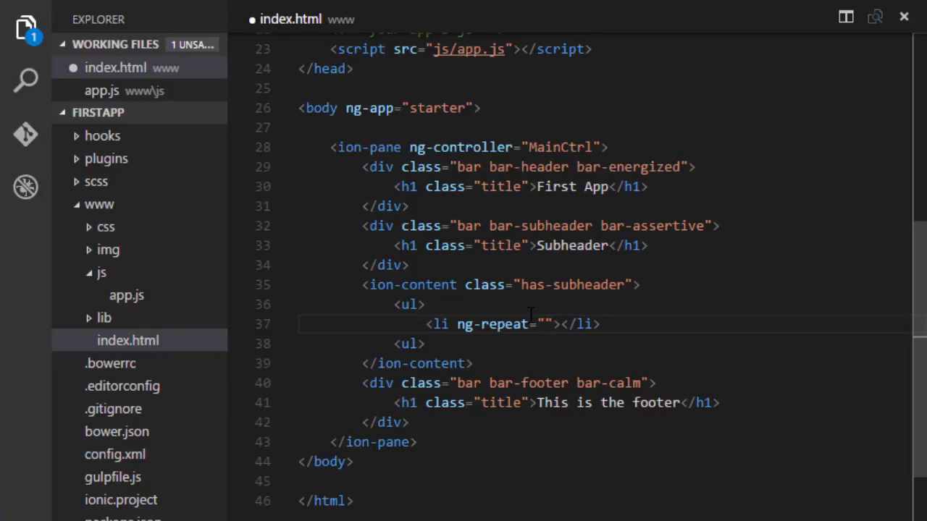
{"action": "type", "text": "Users"}
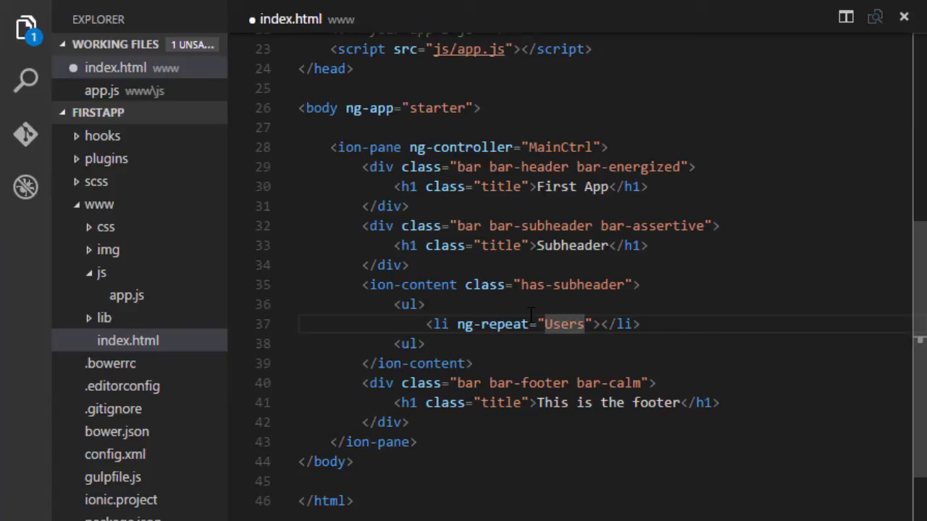
{"action": "type", "text": "user"}
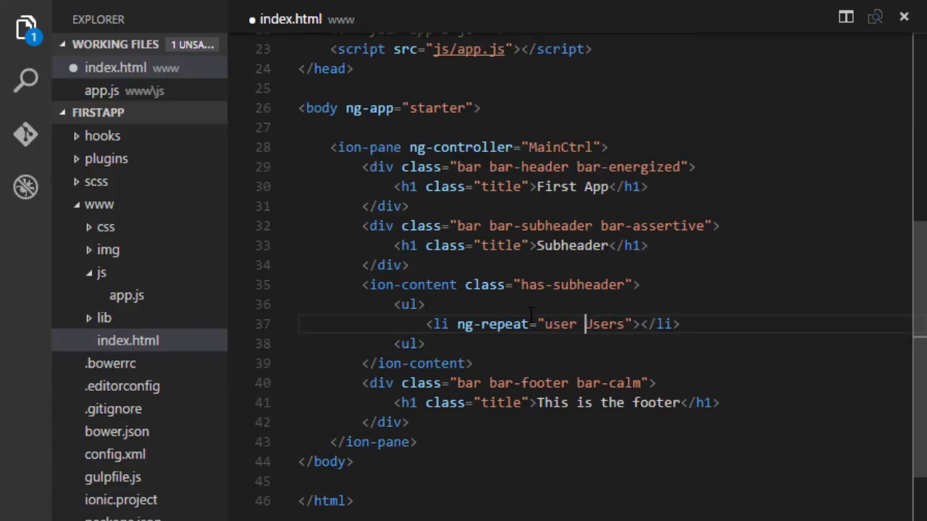
{"action": "type", "text": "in"}
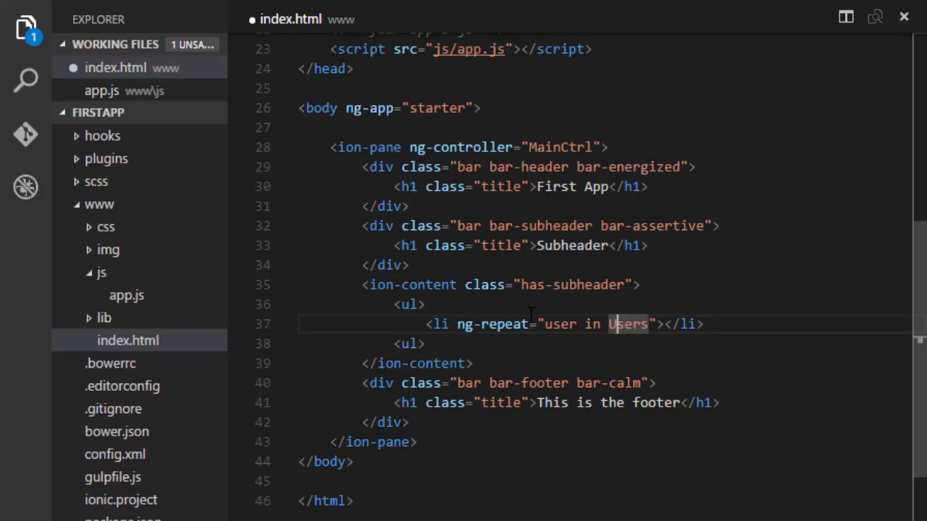
{"action": "double_click", "coordinate": [560, 324]}
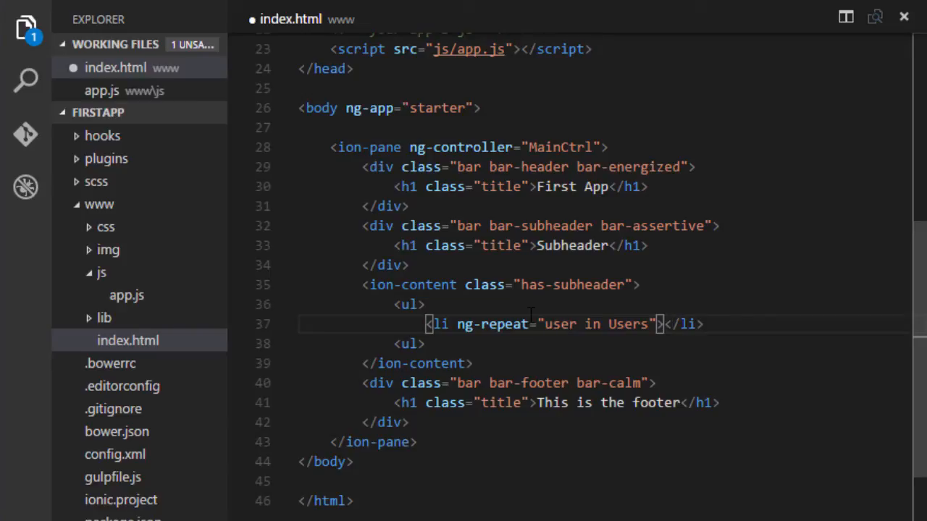
{"action": "key", "text": "Enter"}
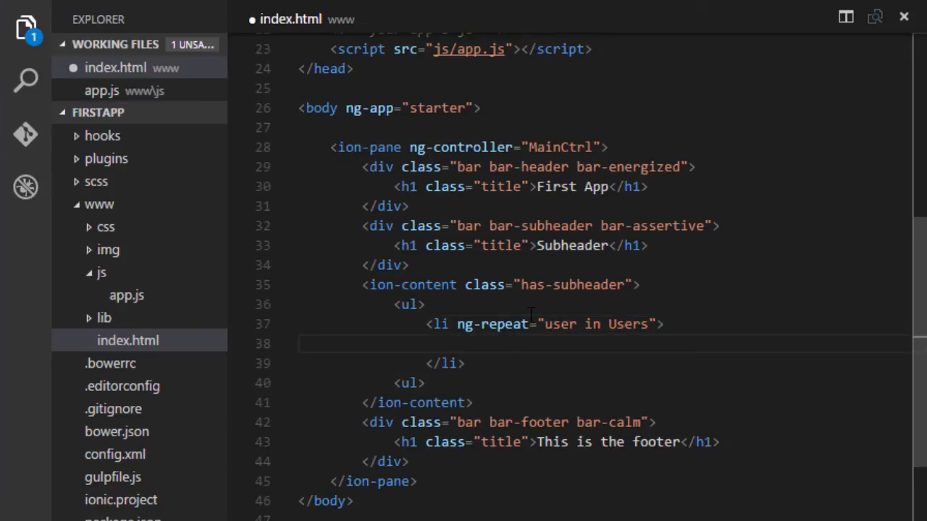
{"action": "type", "text": "{{}}"}
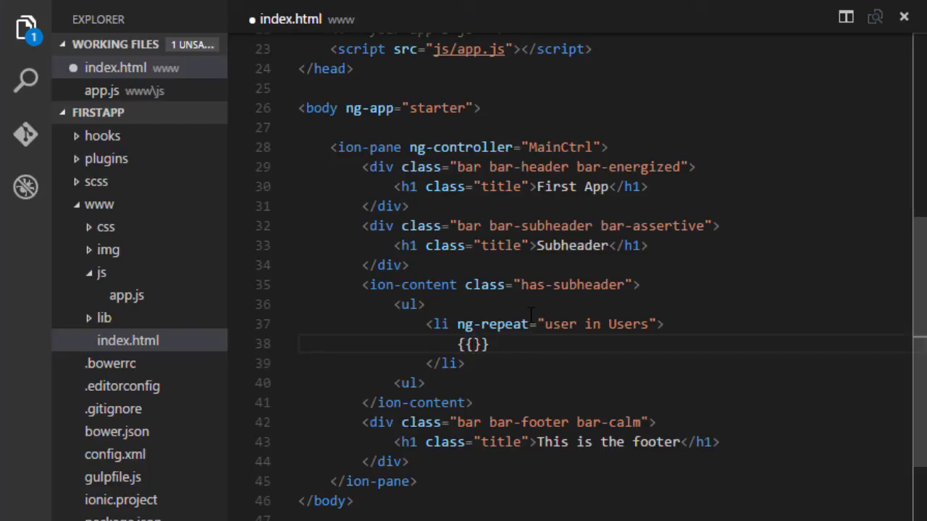
{"action": "type", "text": "user"}
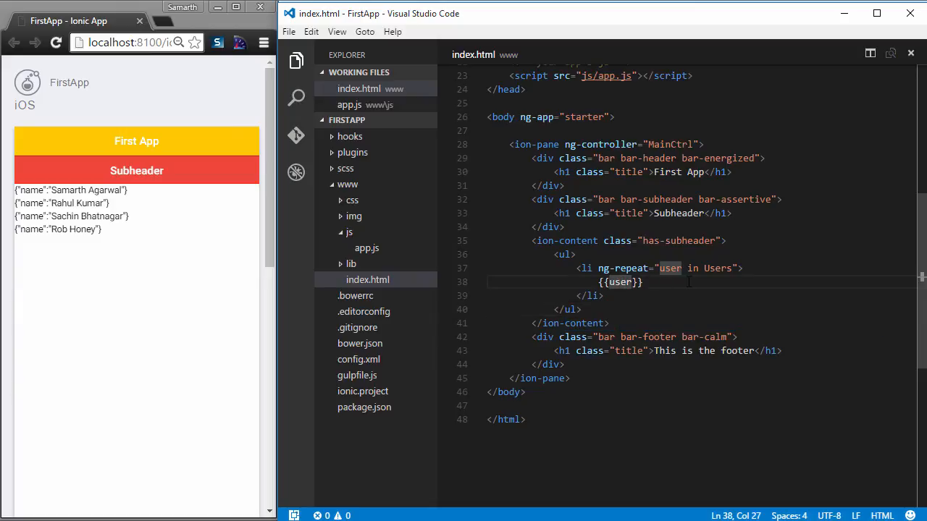
Step: Change the list item binding from {{user}} to {{user.name}}
{"action": "type", "text": ".name"}
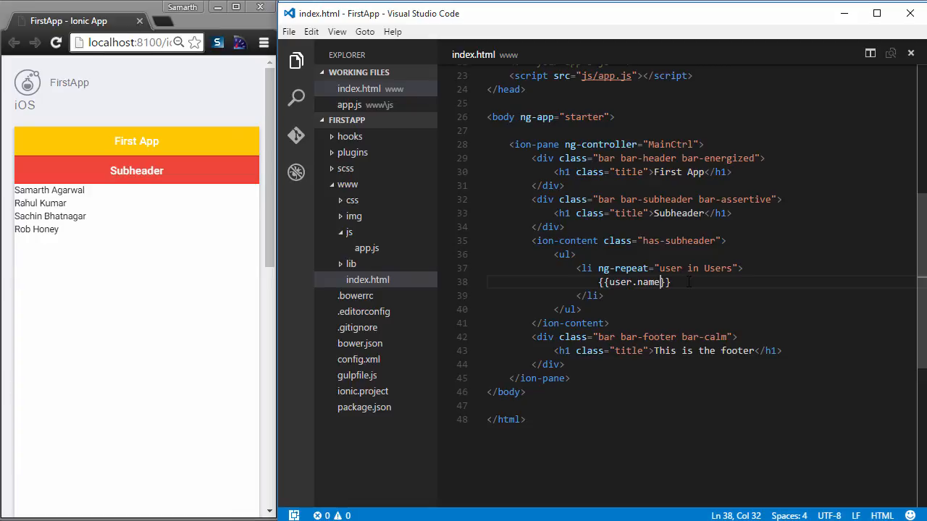
{"action": "mouse_move", "coordinate": [367, 248]}
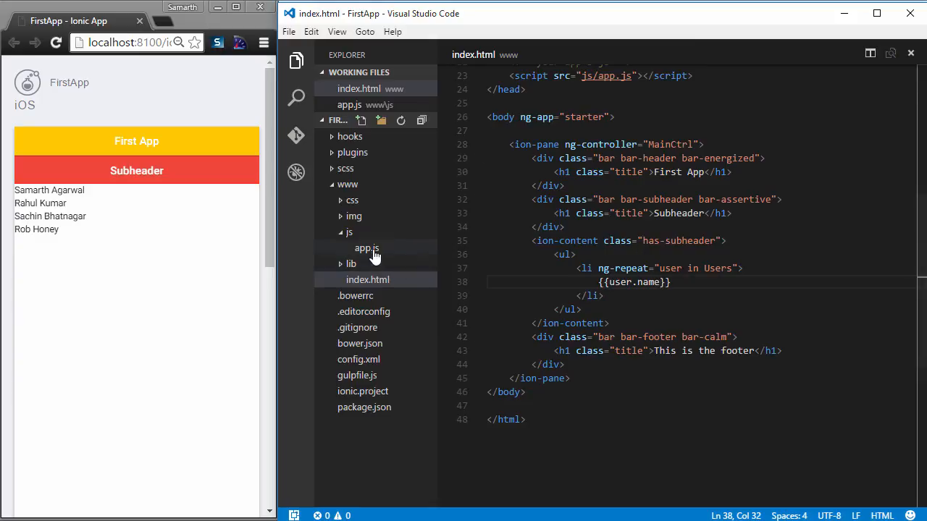
Step: Add cities New Delhi, Mumbai, Chennai and NYC to the users, then return to index.html
{"action": "left_click", "coordinate": [366, 248]}
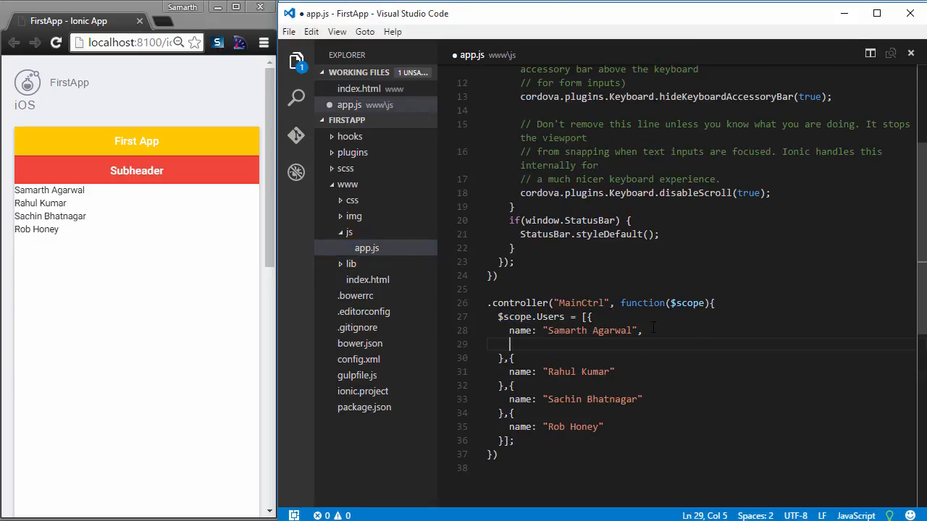
{"action": "type", "text": "city: \"New Delhi"}
{"action": "type", "text": "city: \"NYC\""}
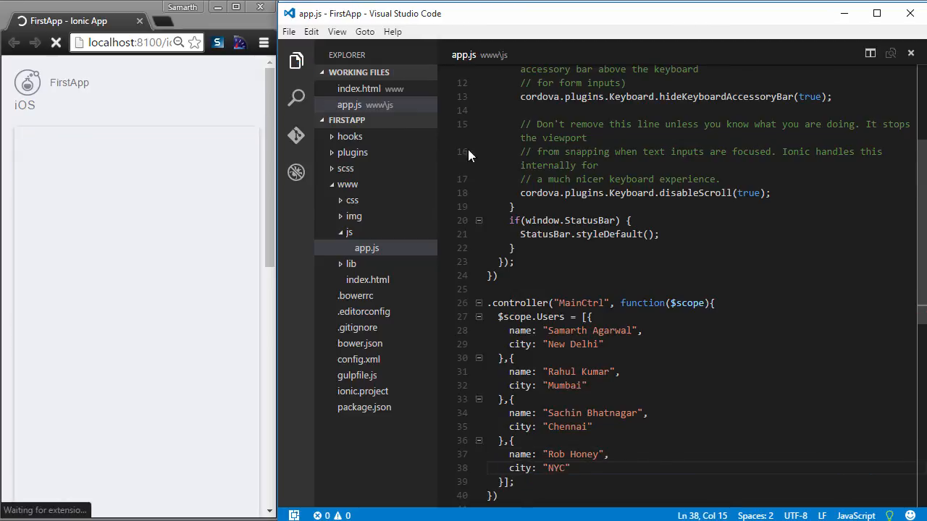
{"action": "left_click", "coordinate": [368, 279]}
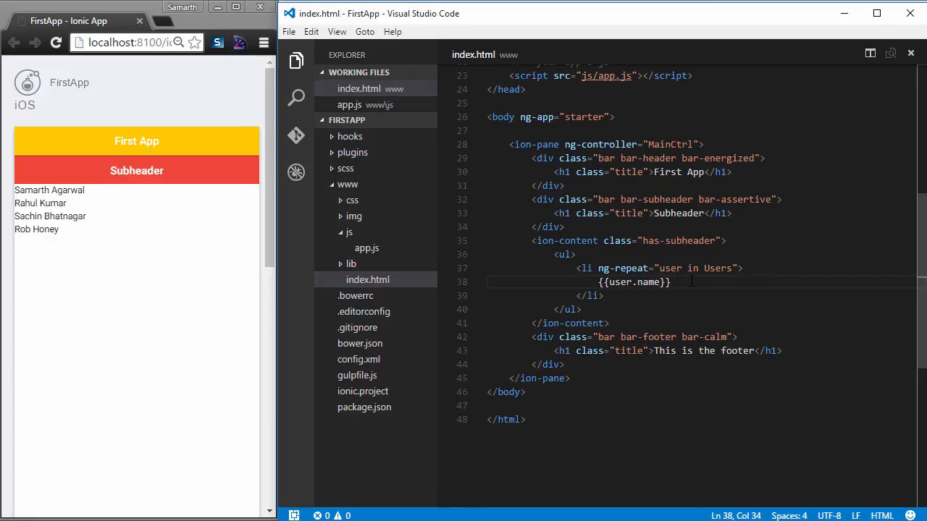
Step: Append ' - {{user.city}}' after {{user.name}} in index.html, then review app.js's user data
{"action": "type", "text": "- {{}}"}
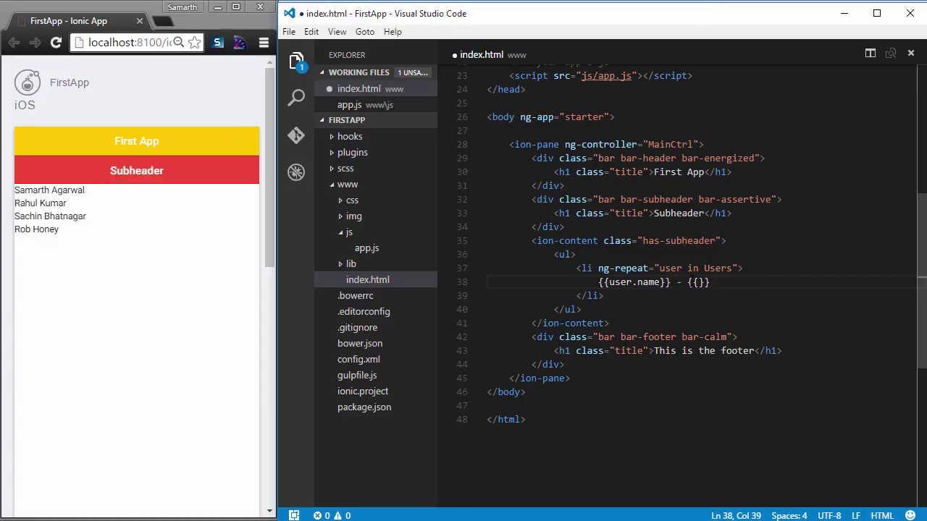
{"action": "type", "text": "user."}
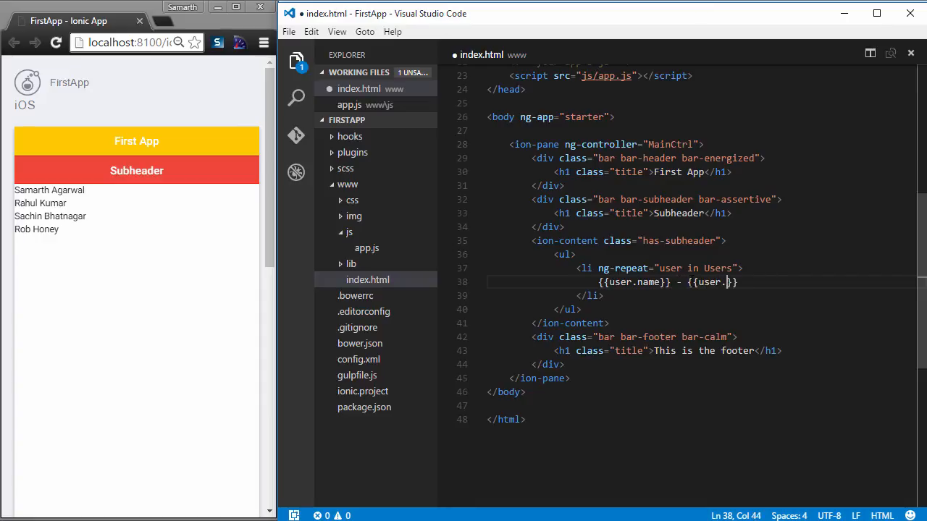
{"action": "type", "text": "city"}
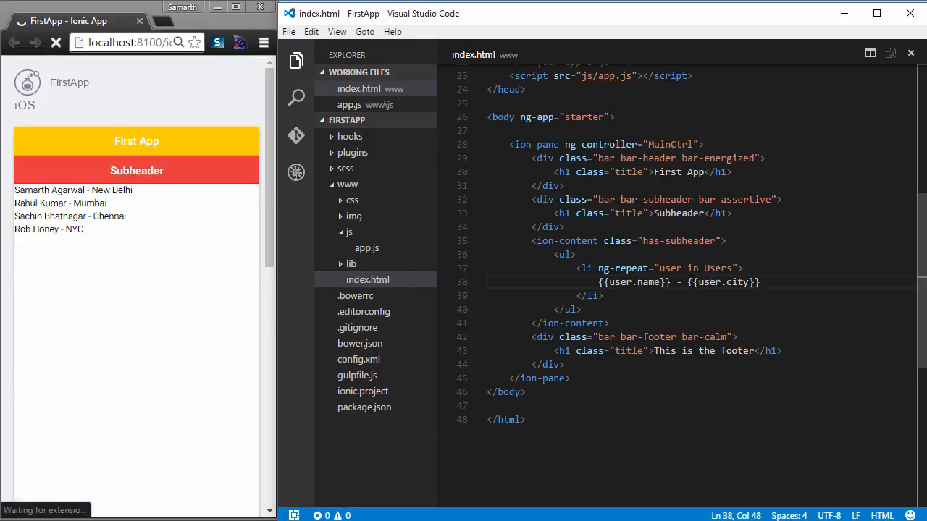
{"action": "left_click", "coordinate": [53, 42]}
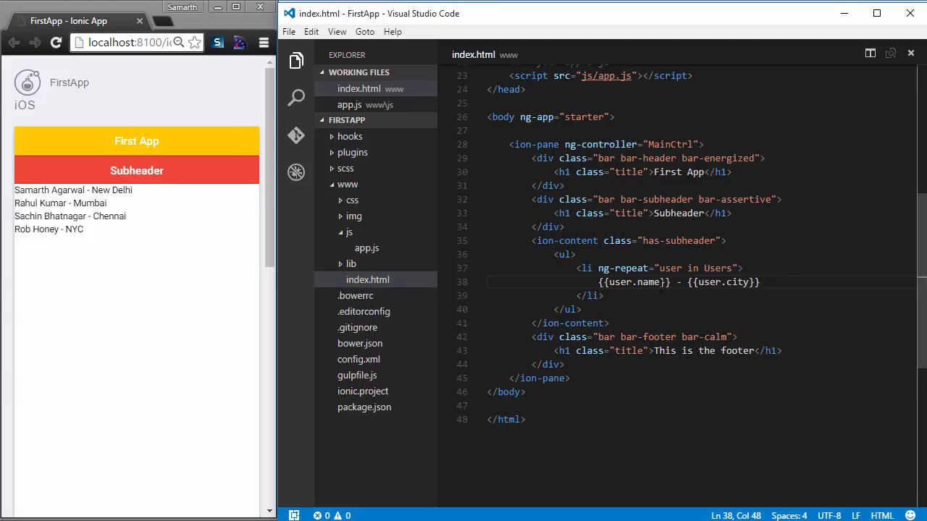
{"action": "left_click", "coordinate": [366, 247]}
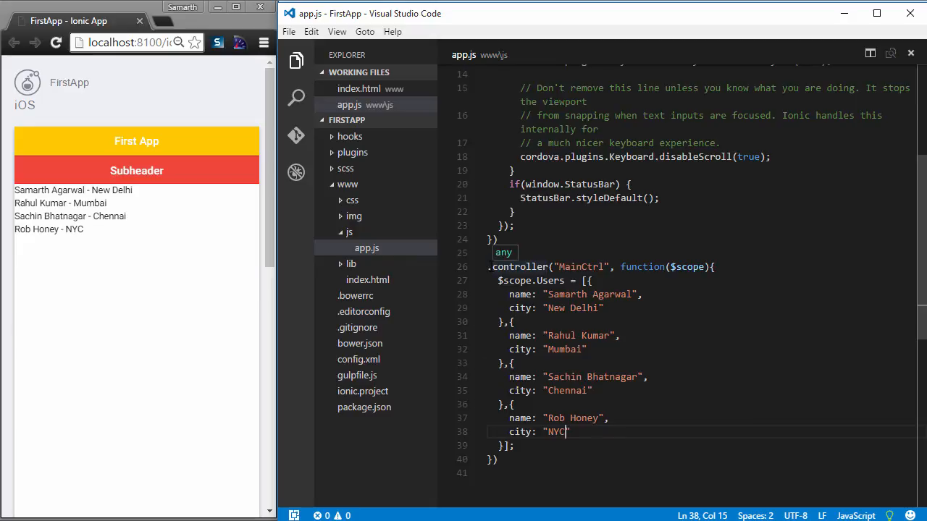
{"action": "left_click", "coordinate": [367, 279]}
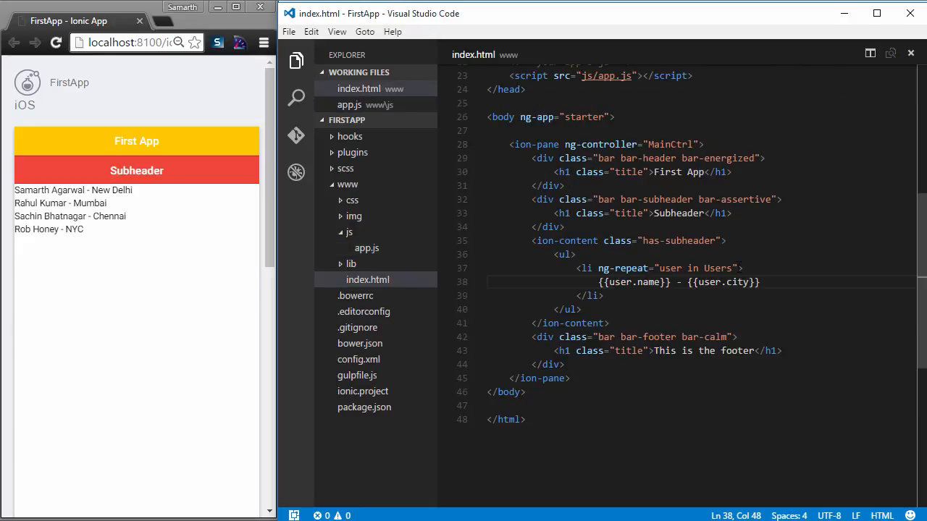